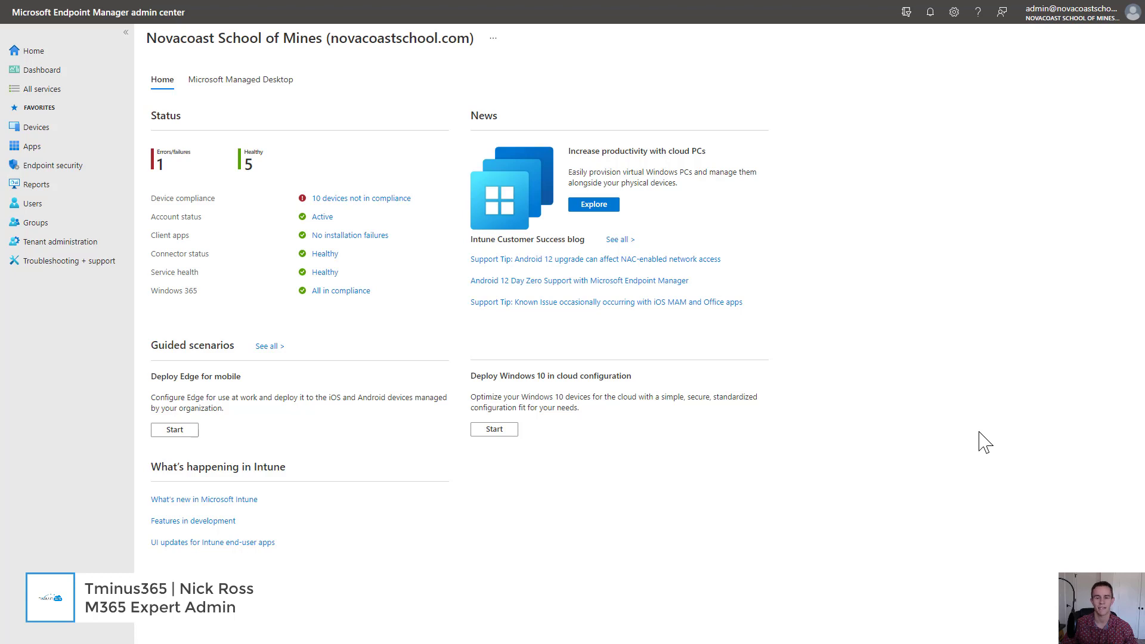
mouse_move(878, 490)
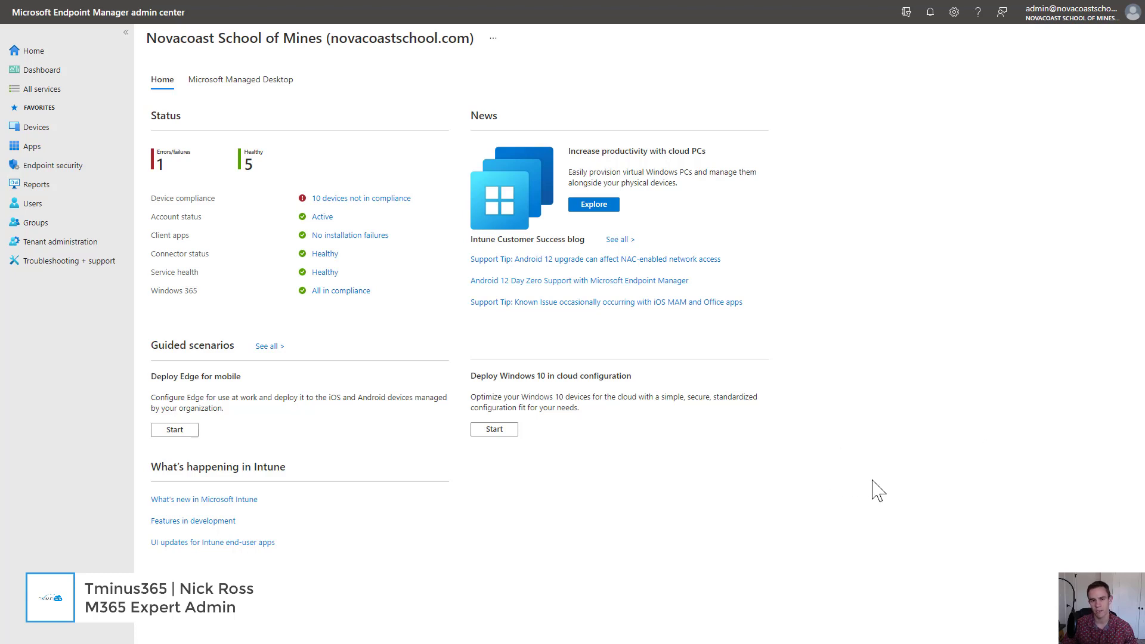
mouse_move(841, 404)
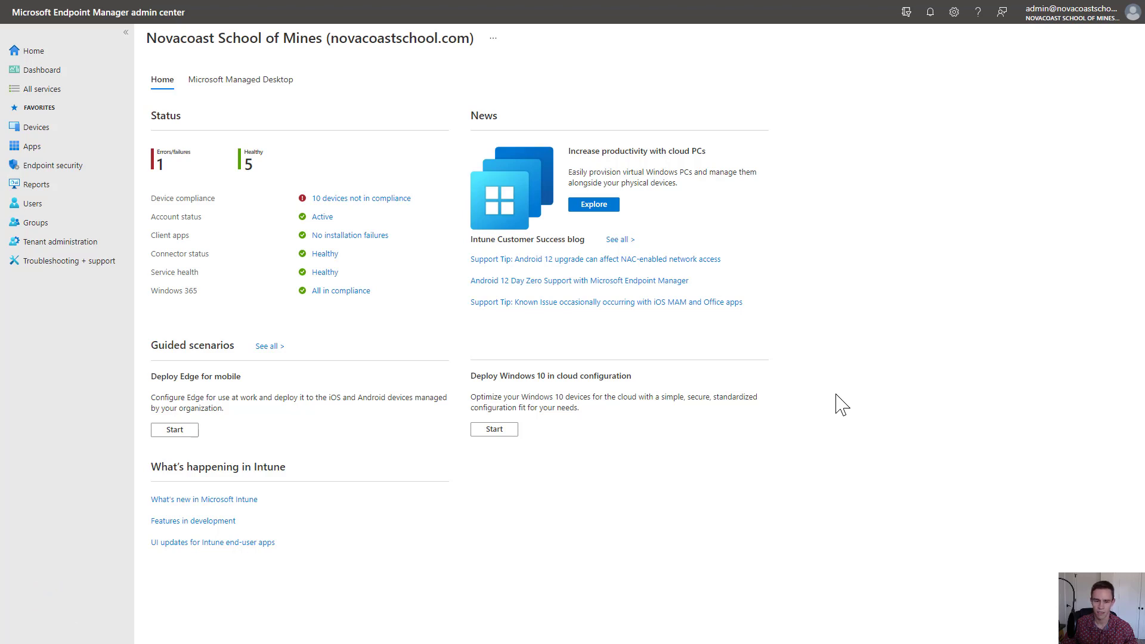
mouse_move(572, 393)
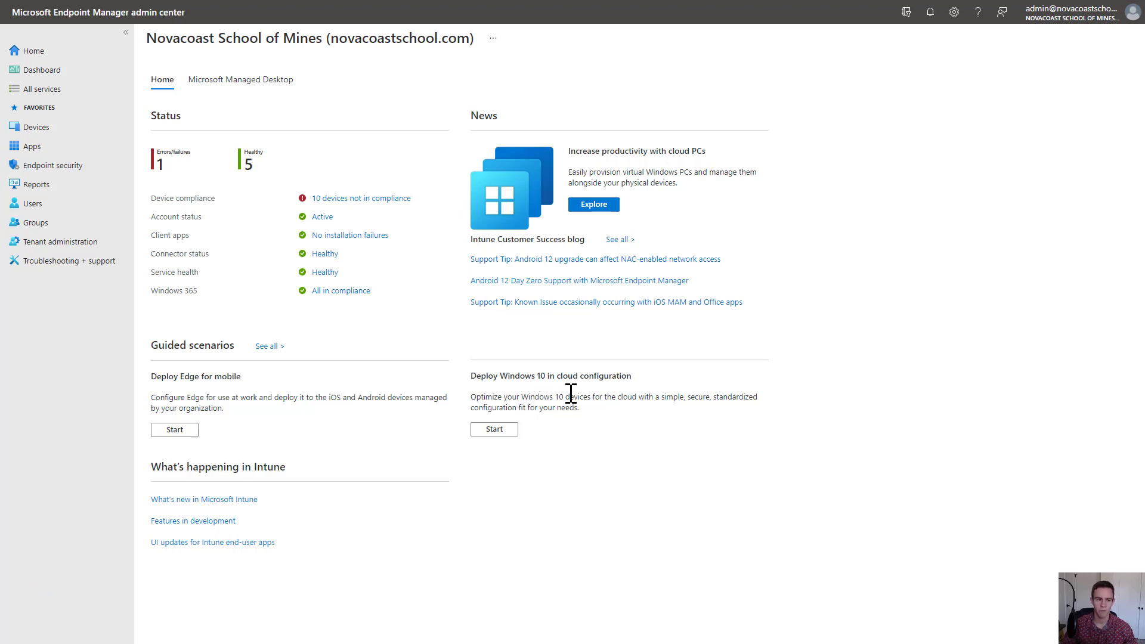
mouse_move(35, 126)
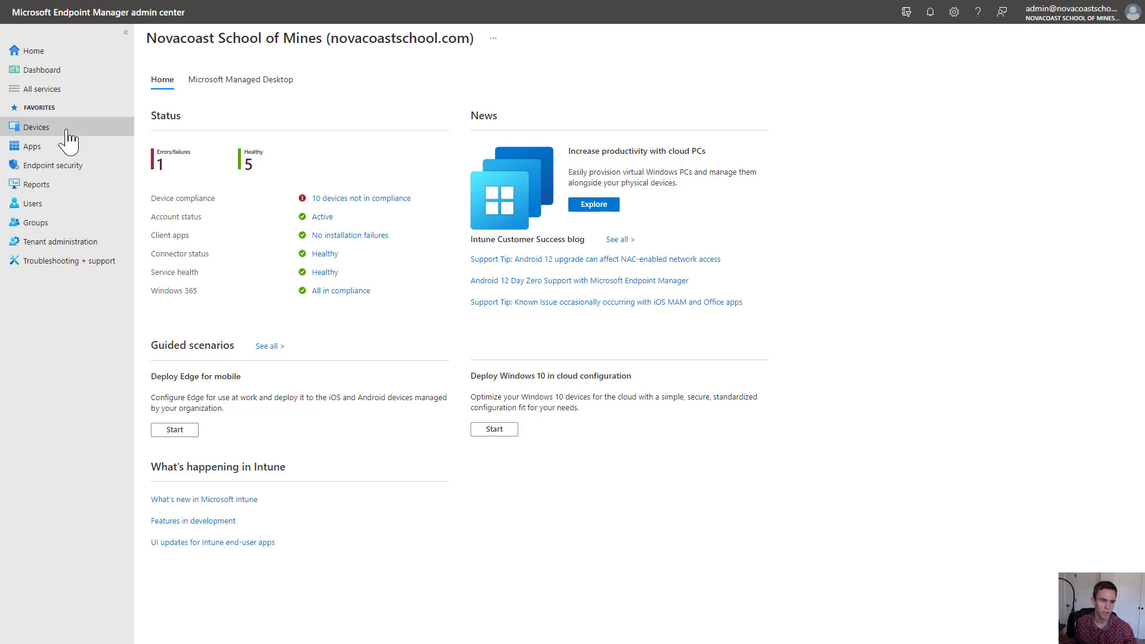
Open Devices and review the list of four device compliance policies
left_click(36, 126)
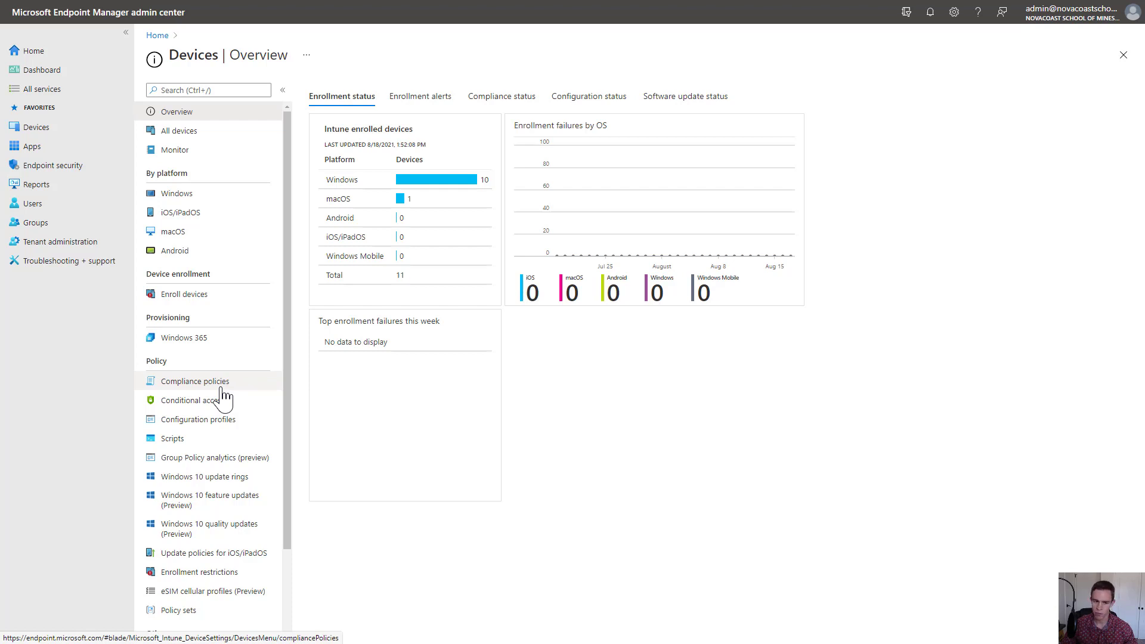
left_click(195, 381)
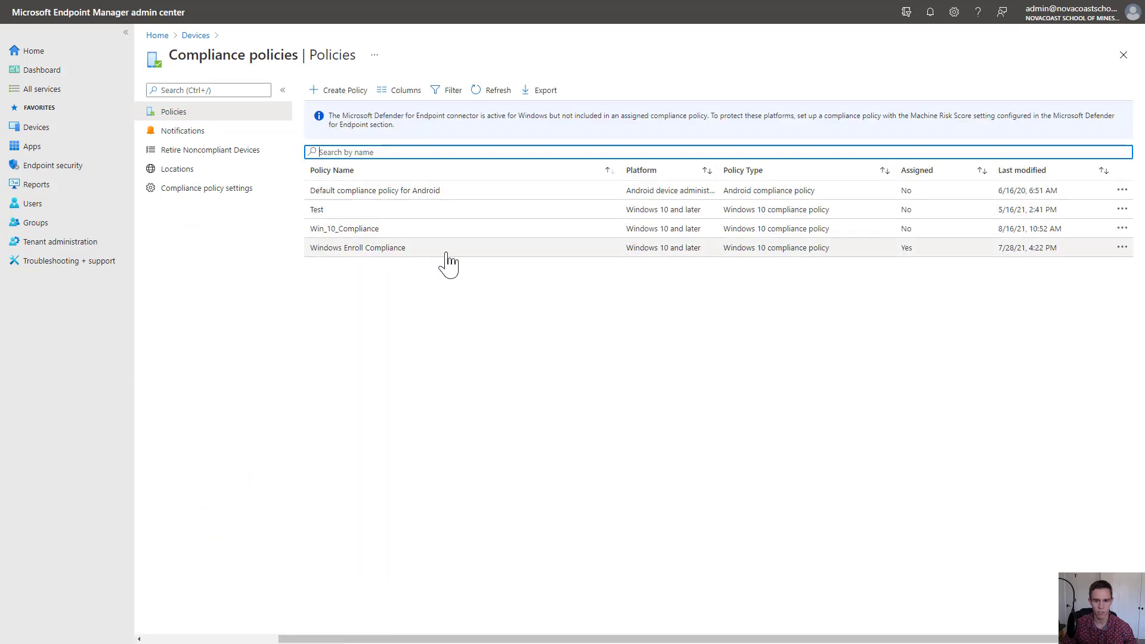
mouse_move(496, 316)
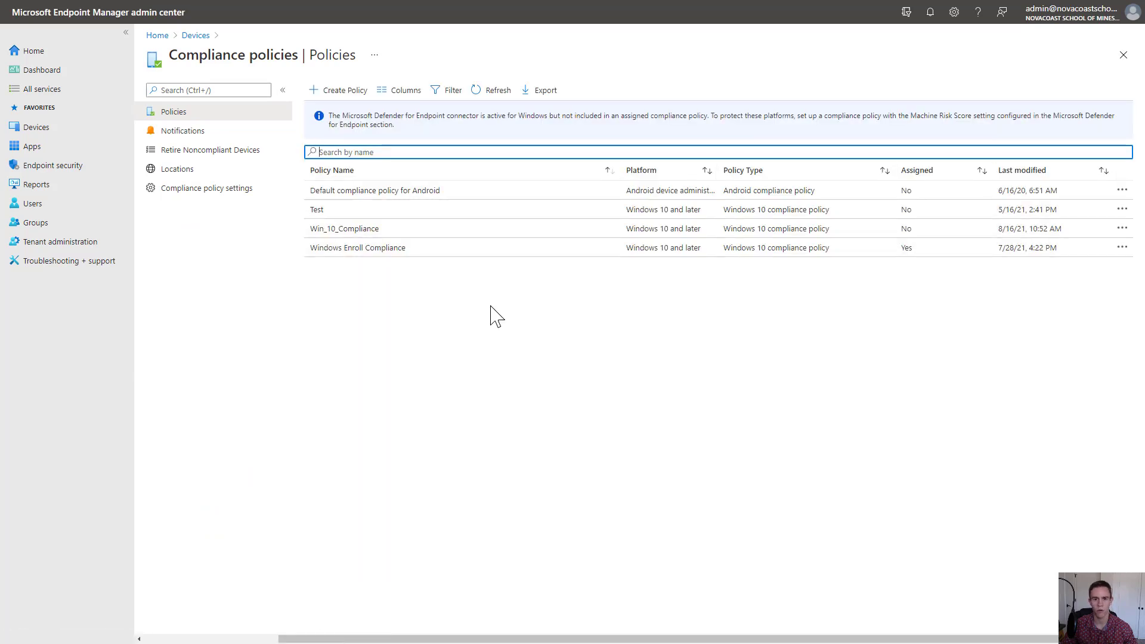
mouse_move(656, 237)
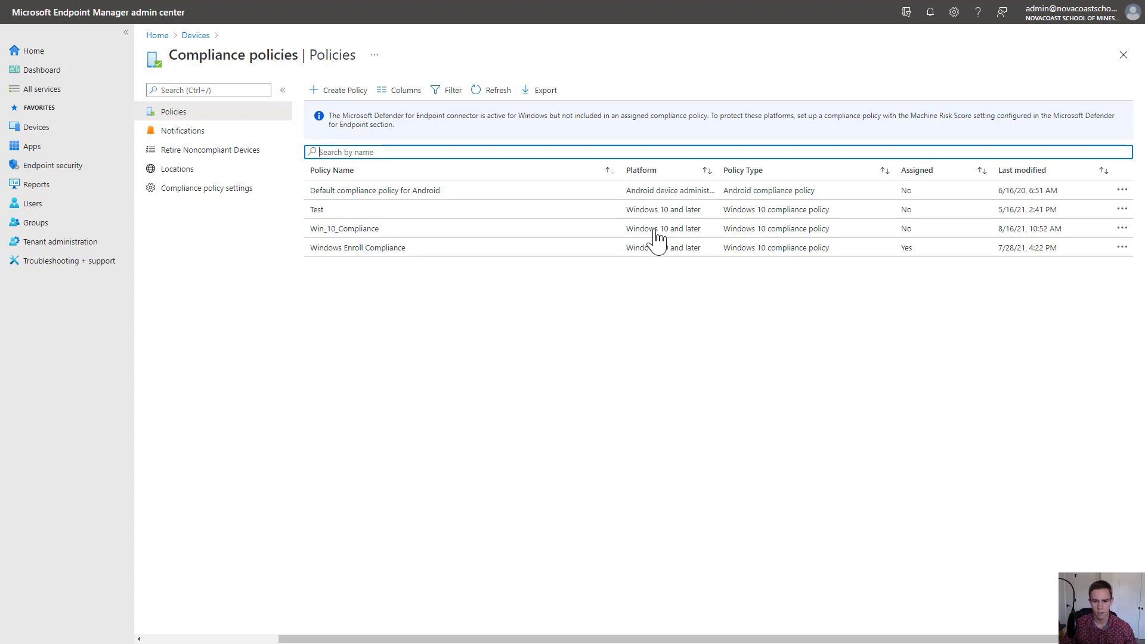
mouse_move(686, 341)
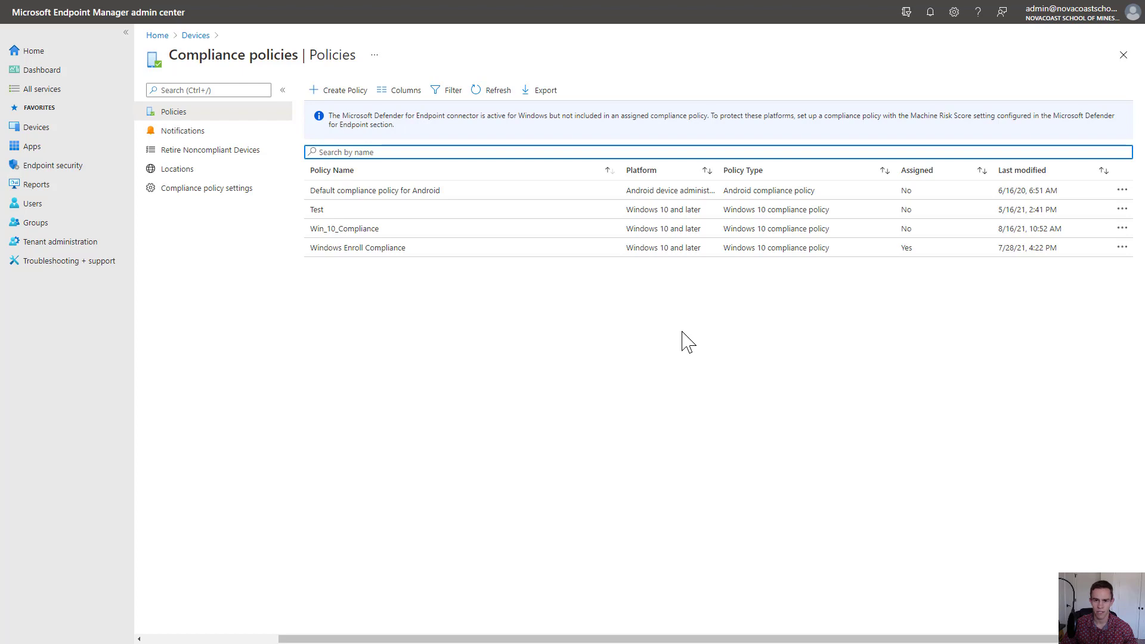
mouse_move(672, 232)
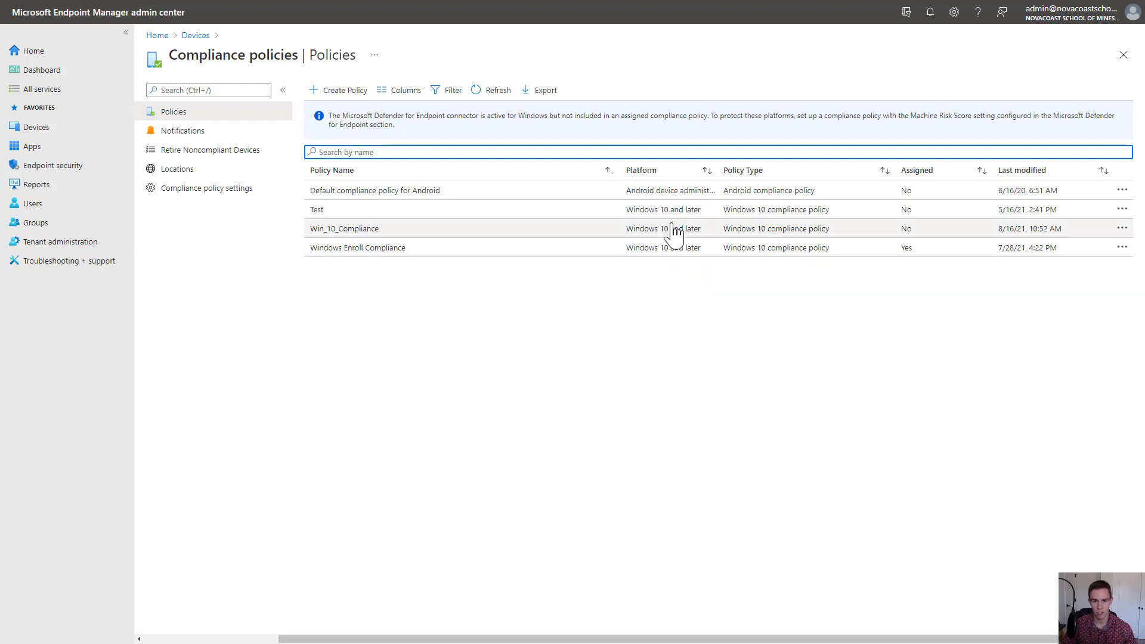
mouse_move(706, 284)
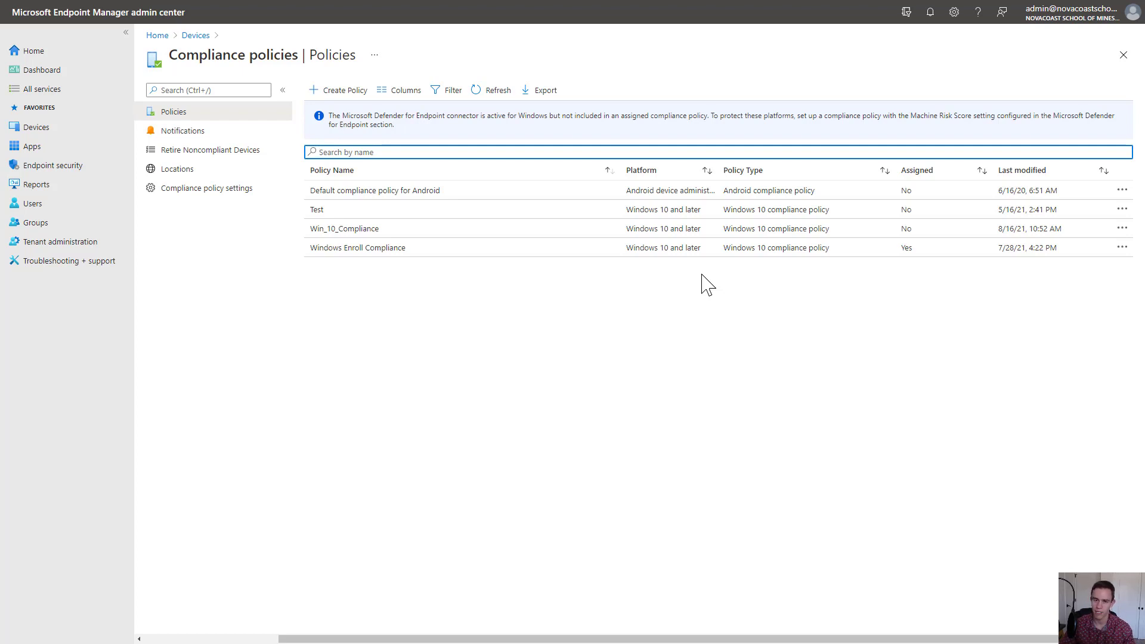
mouse_move(496, 279)
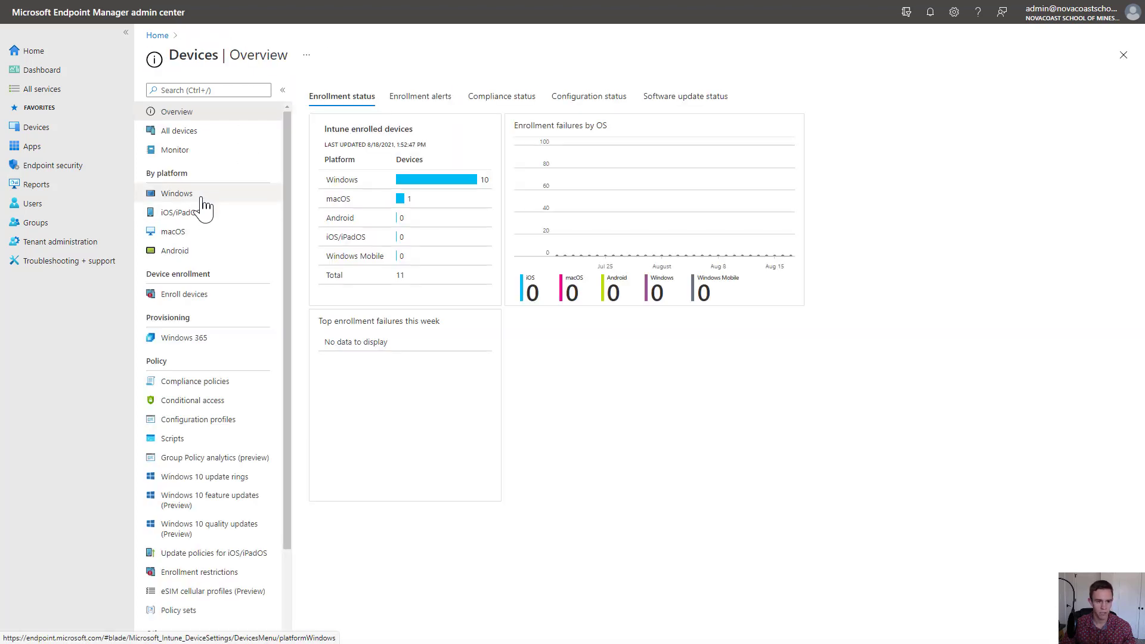
left_click(177, 193)
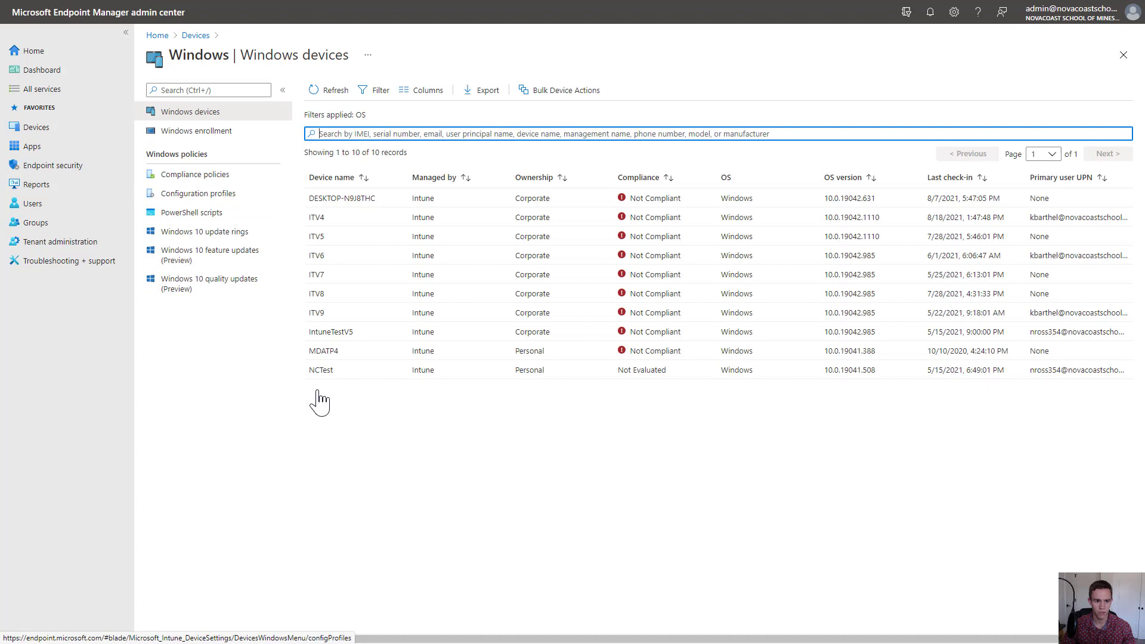
mouse_move(315, 232)
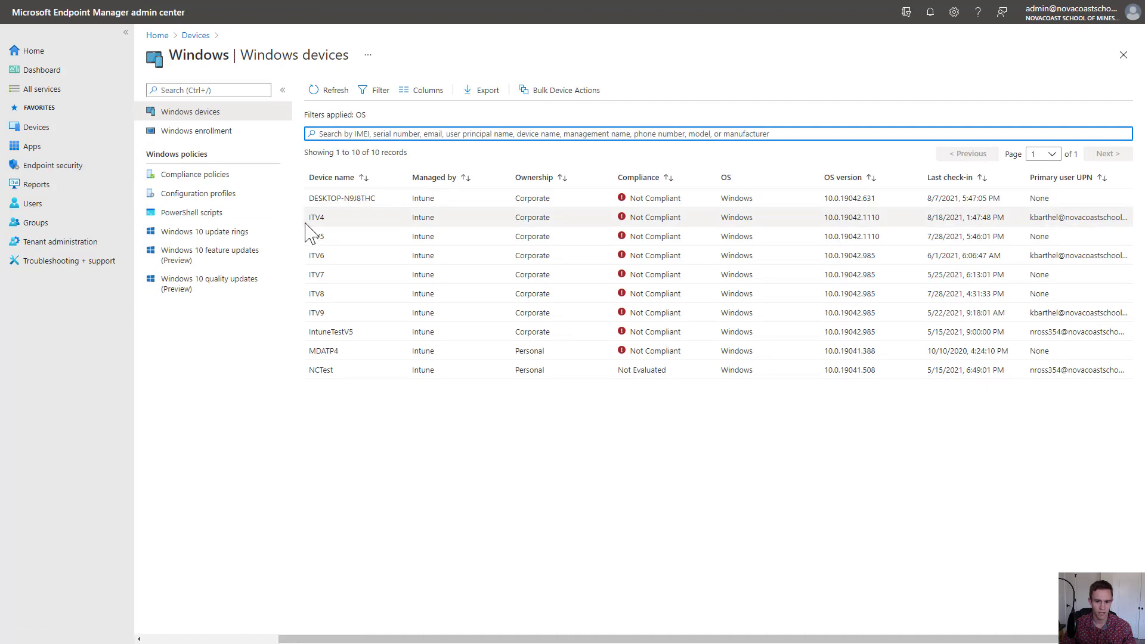
left_click(317, 217)
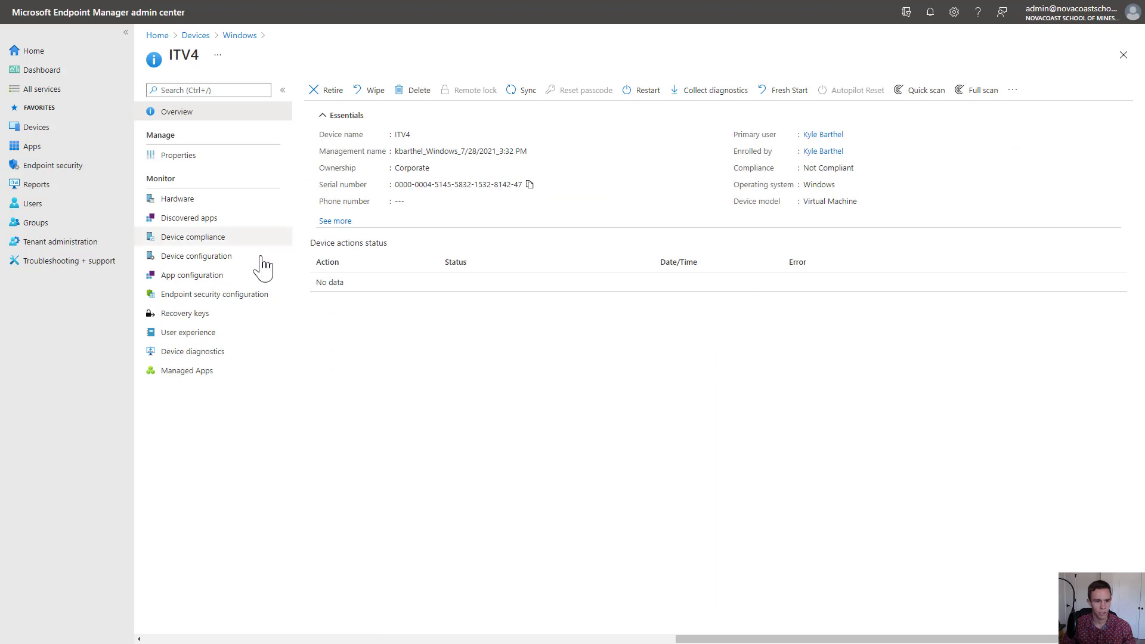
left_click(194, 237)
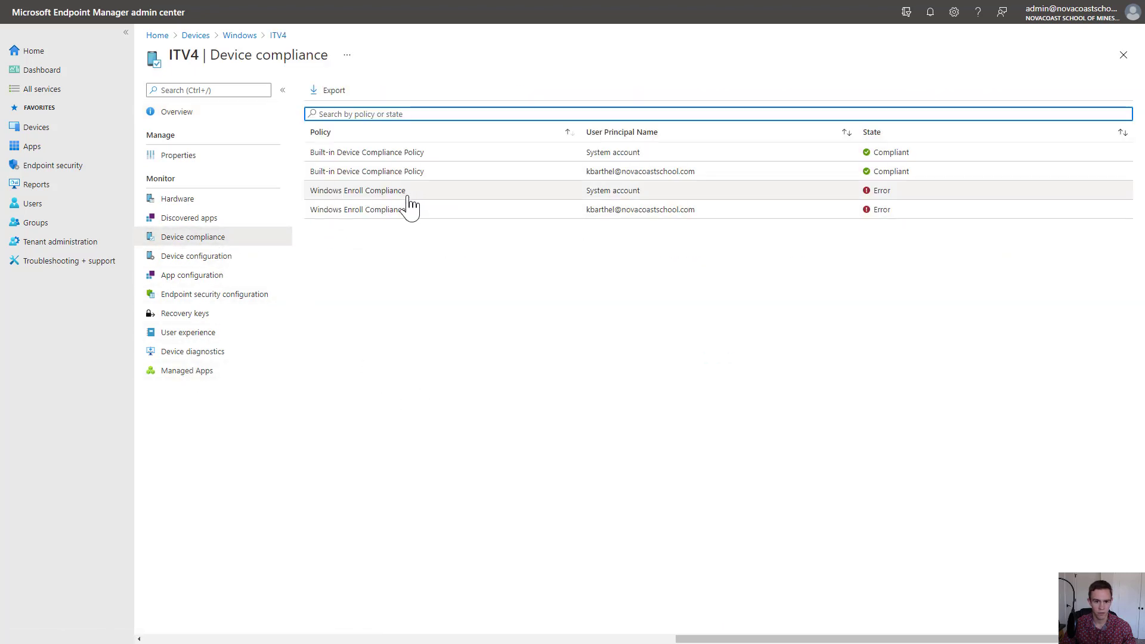
left_click(357, 189)
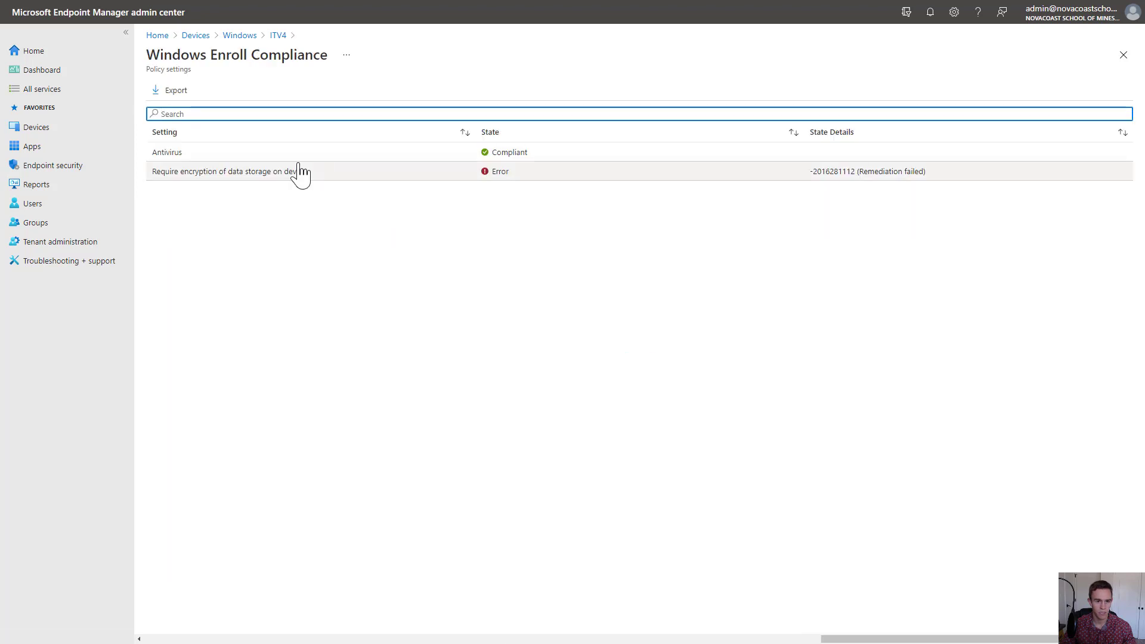
mouse_move(473, 415)
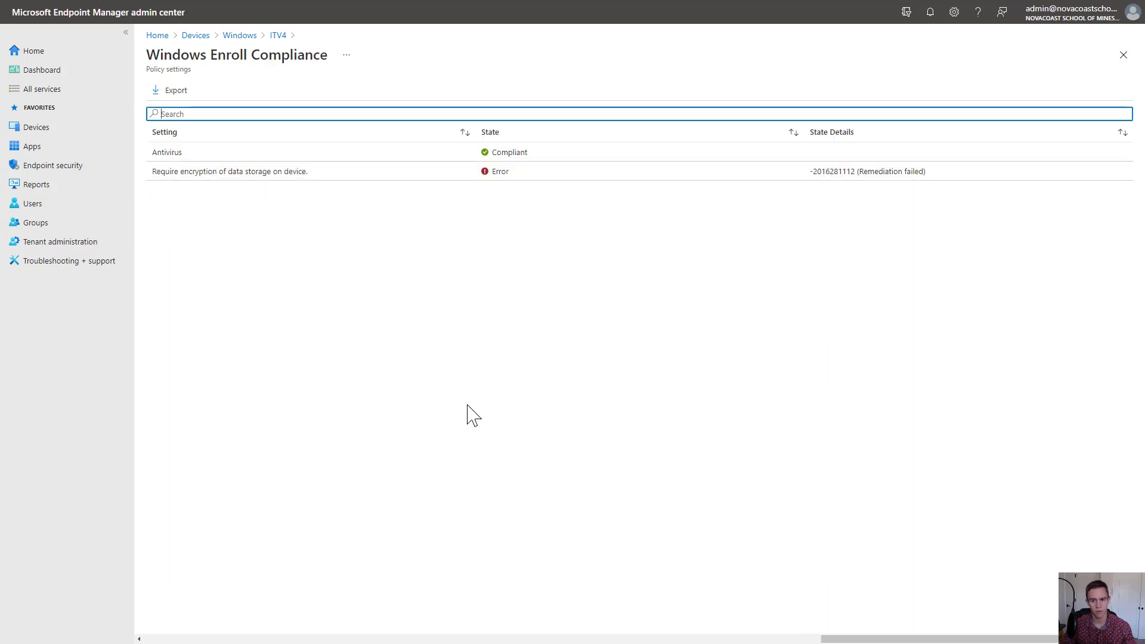
mouse_move(284, 49)
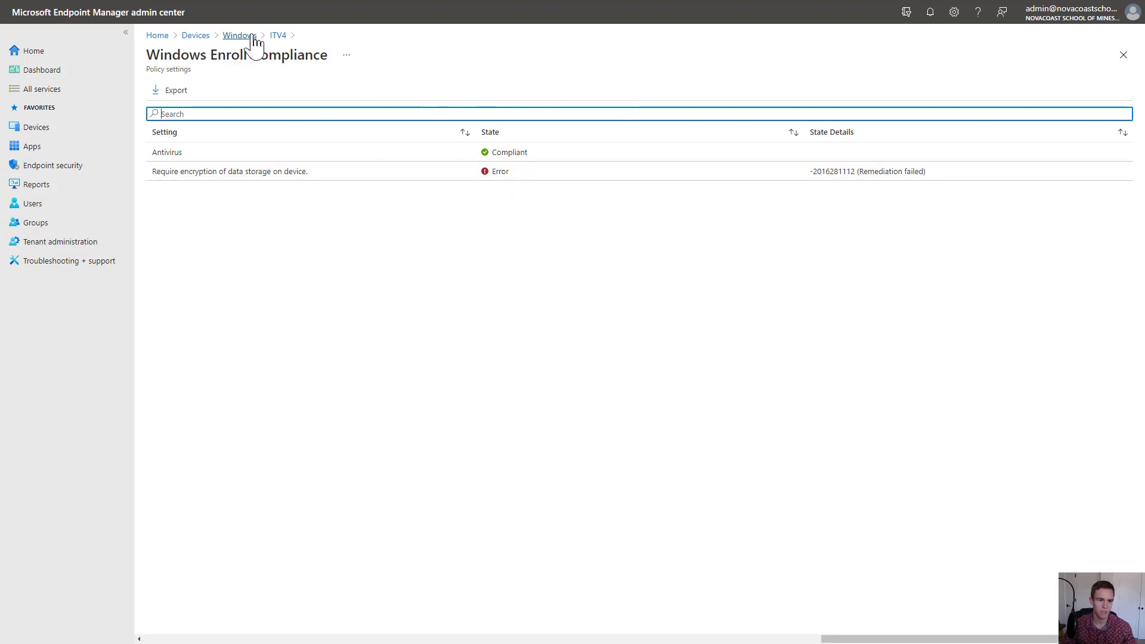
left_click(240, 35)
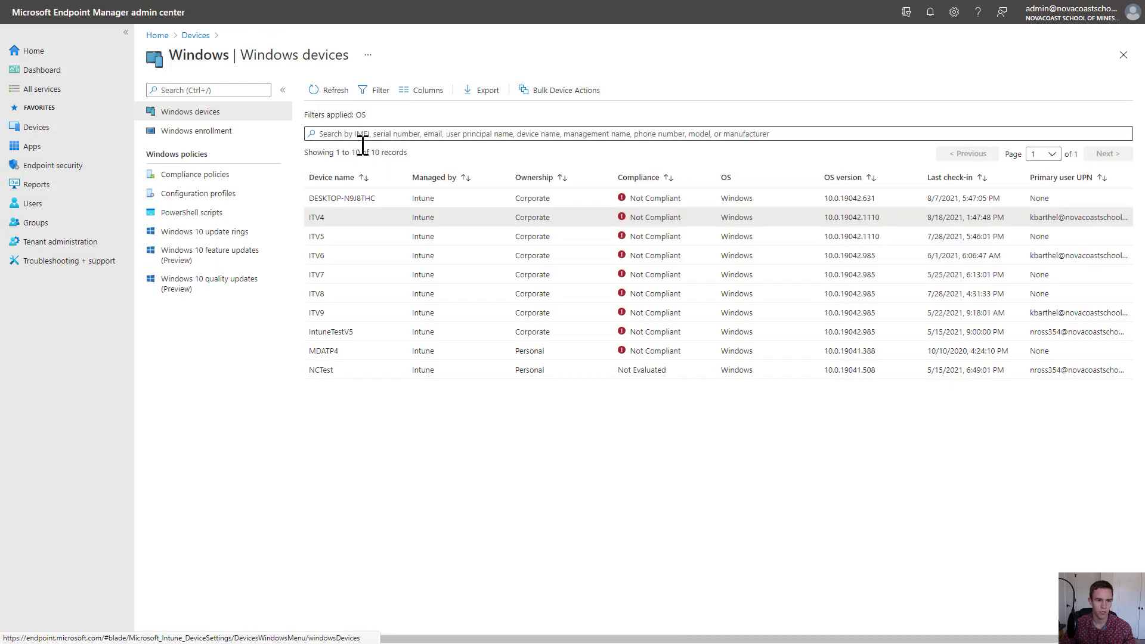
mouse_move(232, 274)
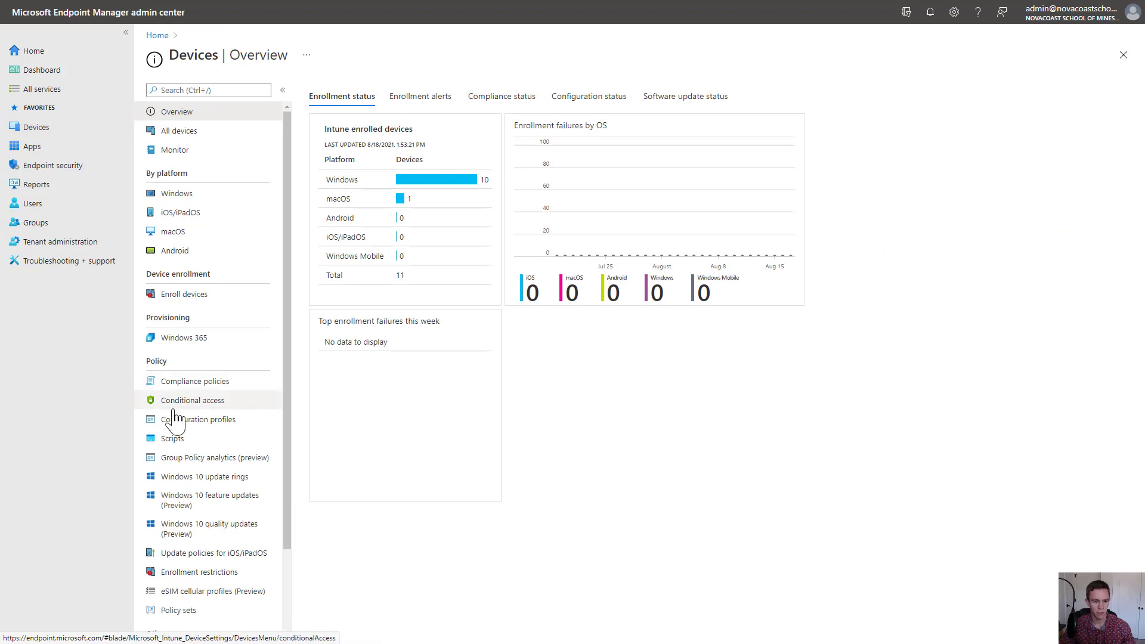
Open Conditional access and begin a new policy
left_click(195, 400)
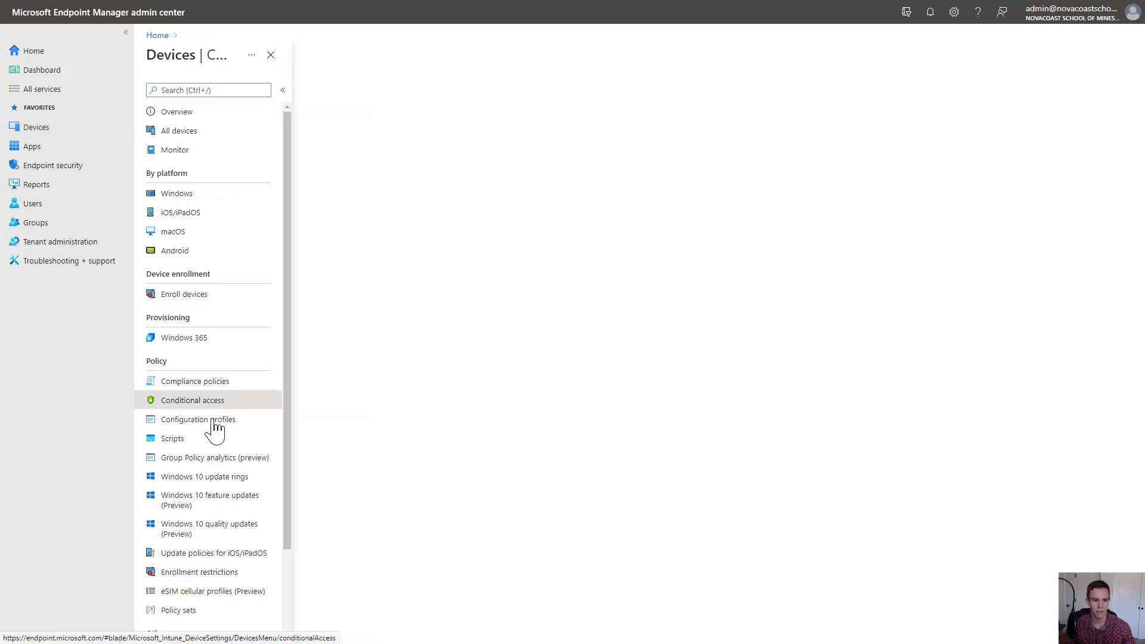
left_click(192, 399)
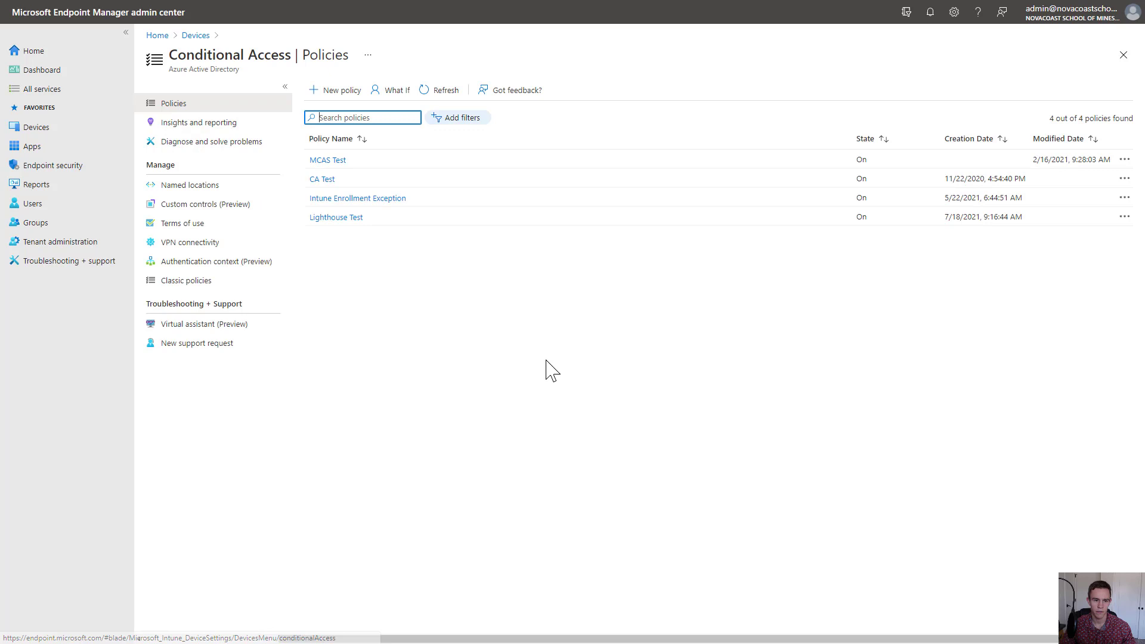
left_click(334, 90)
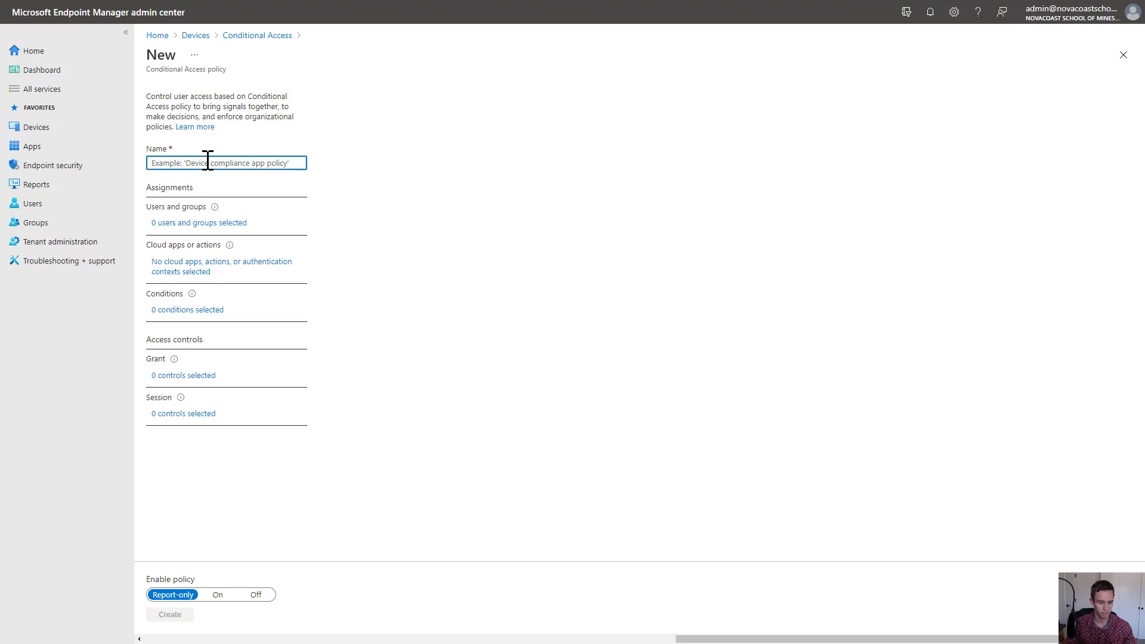
left_click(198, 222)
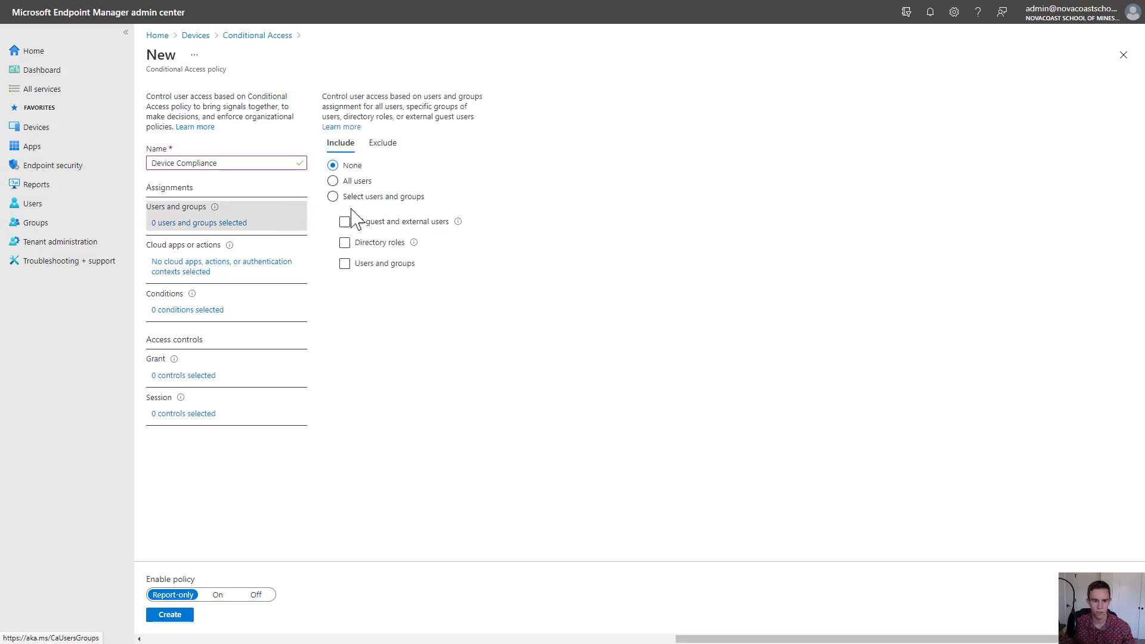
mouse_move(369, 219)
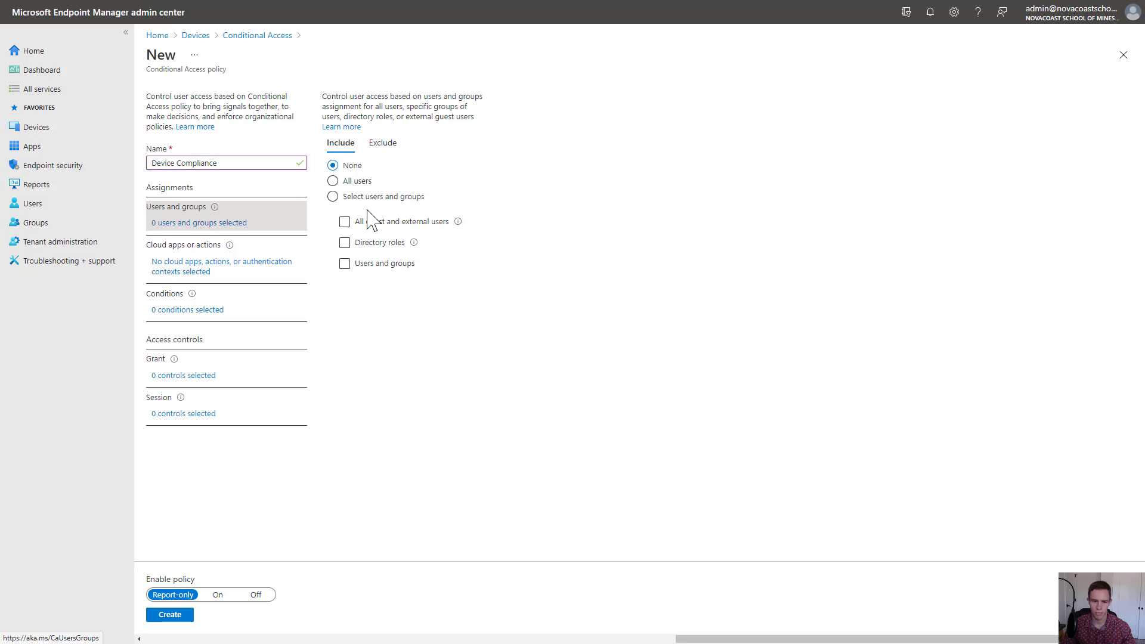
left_click(333, 196)
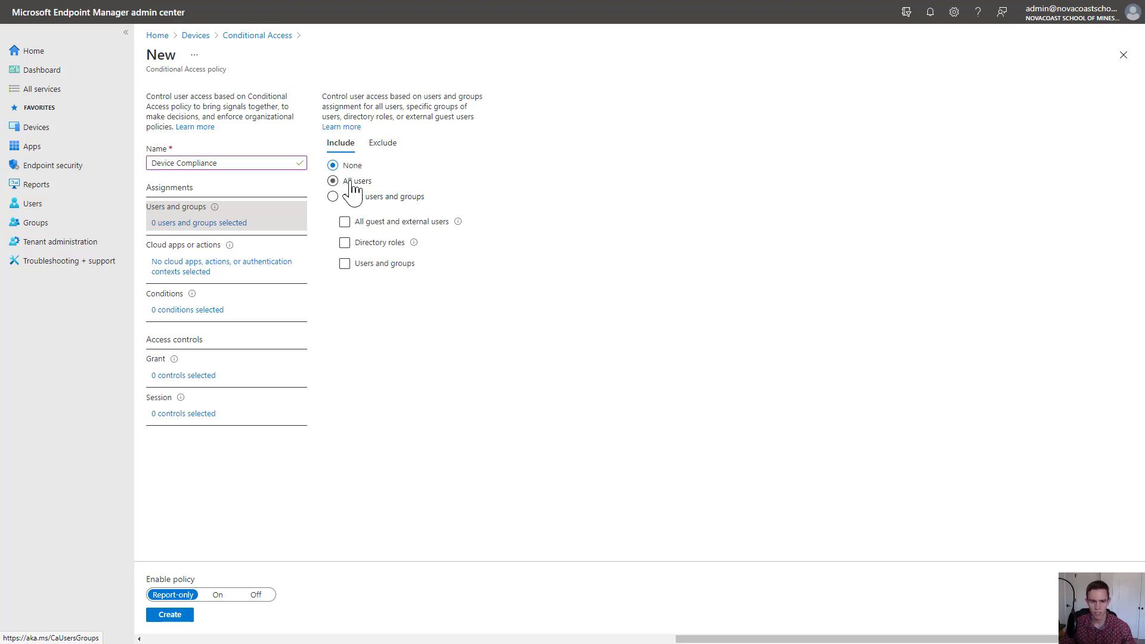
left_click(333, 165)
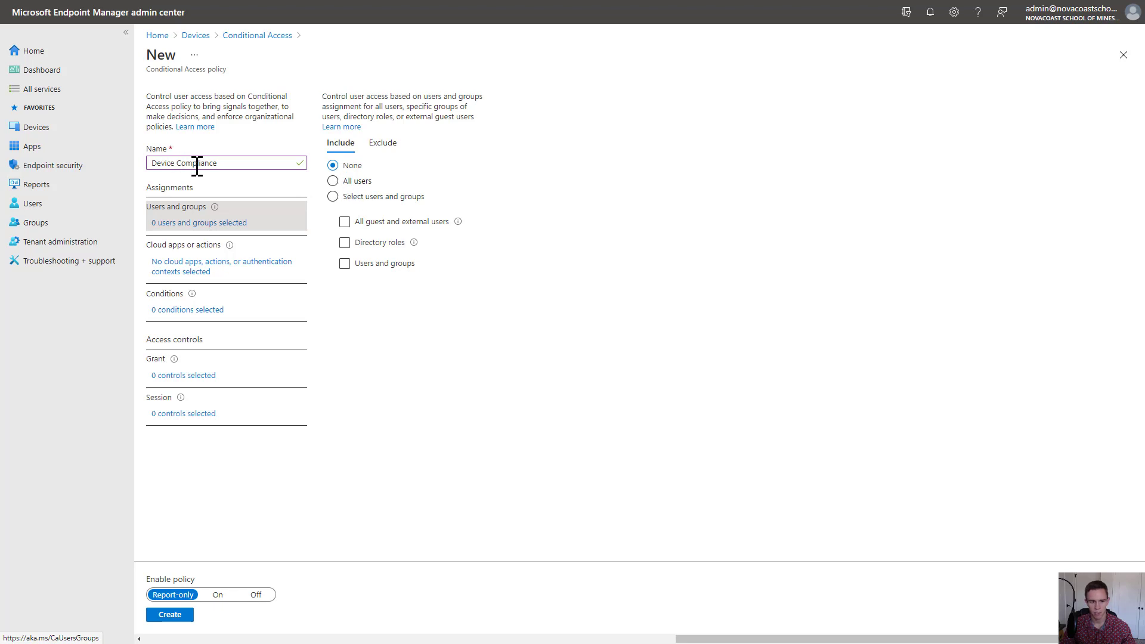
mouse_move(380, 223)
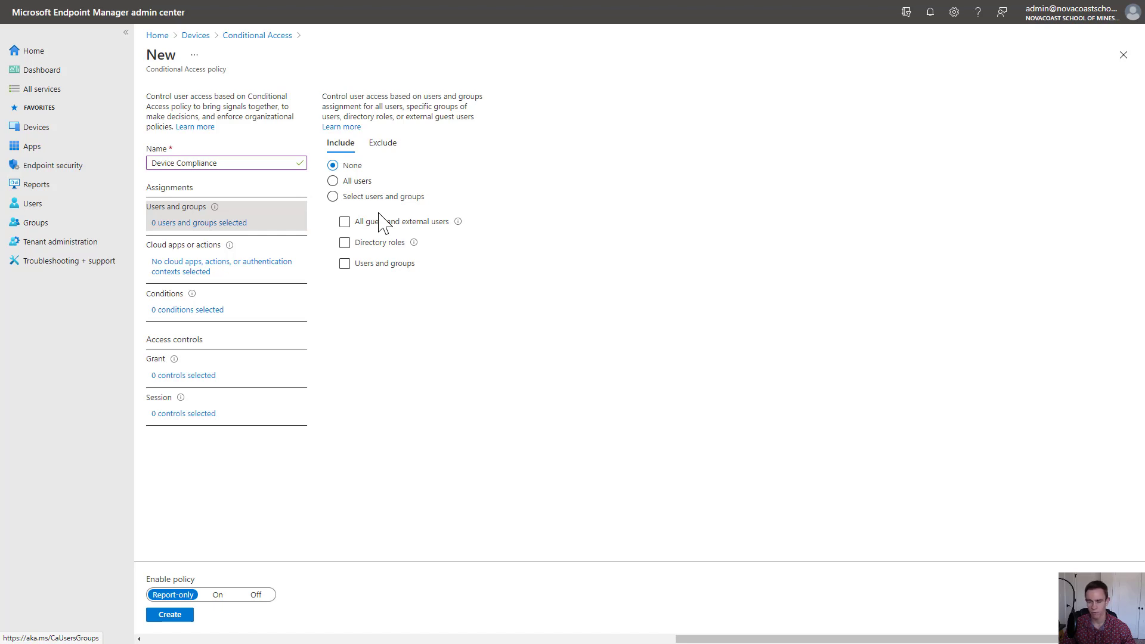
mouse_move(344, 226)
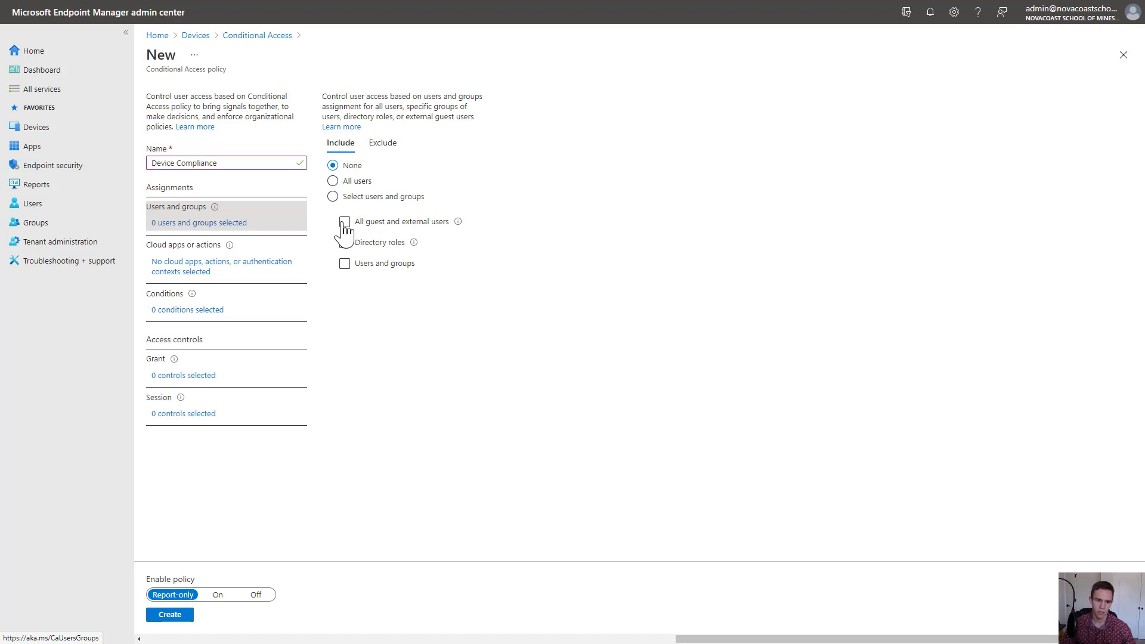
left_click(344, 263)
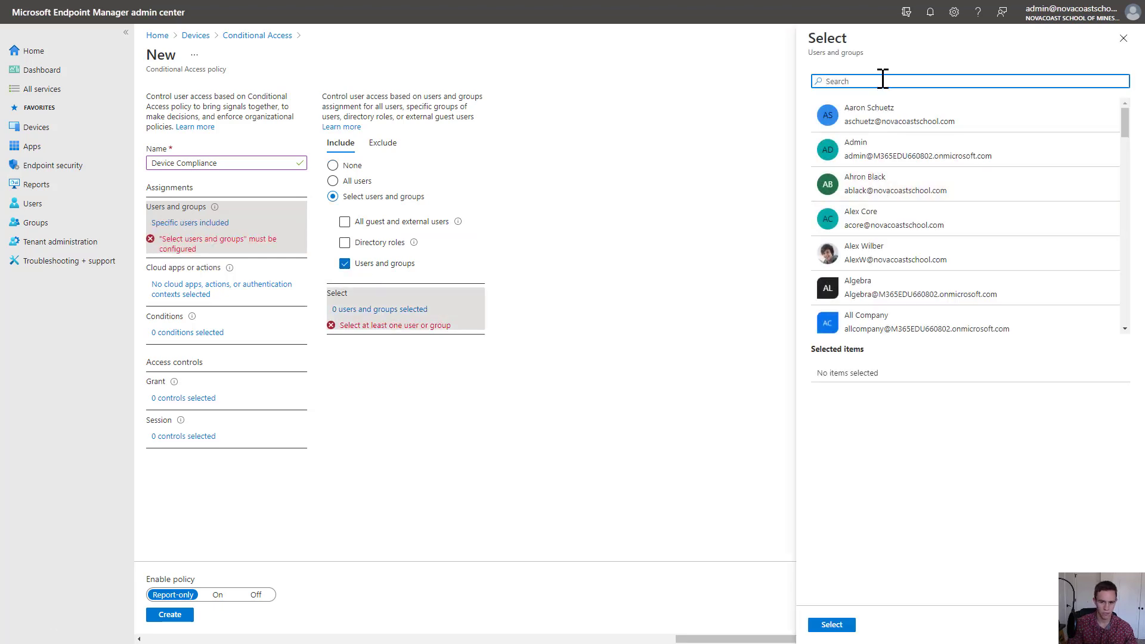
type("kb")
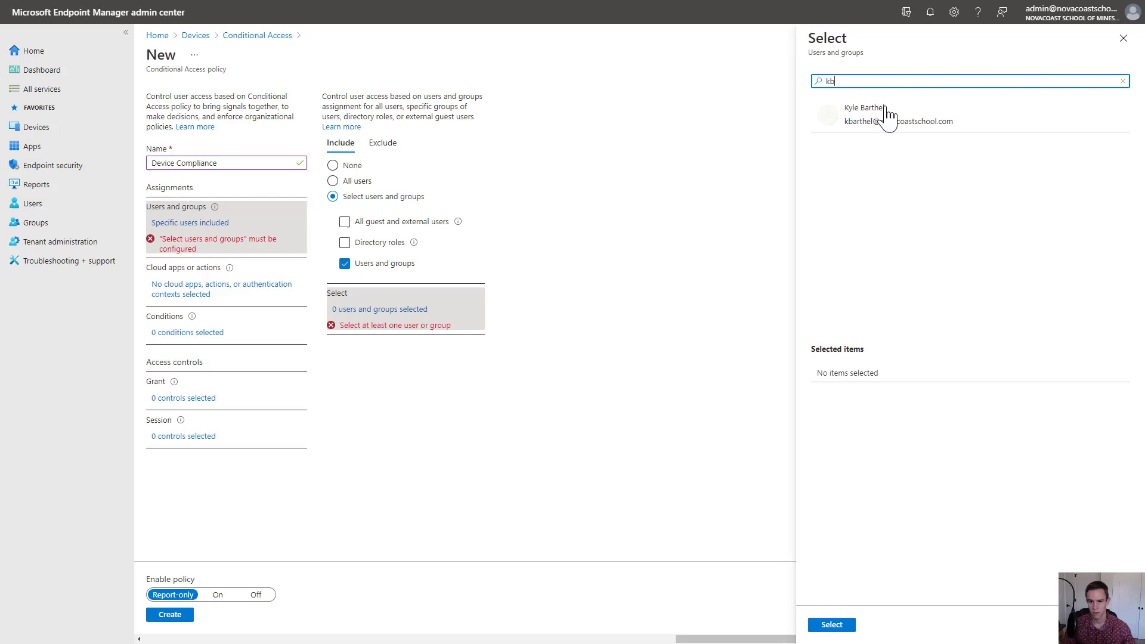
left_click(830, 624)
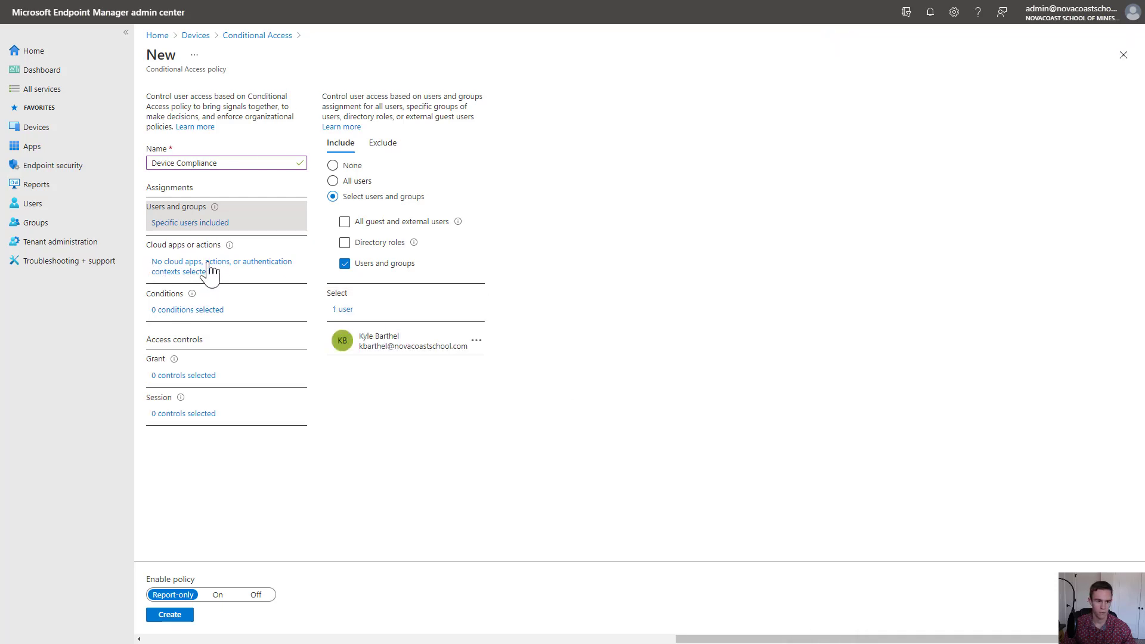
Target All cloud apps and bring up the Conditions pane
left_click(222, 266)
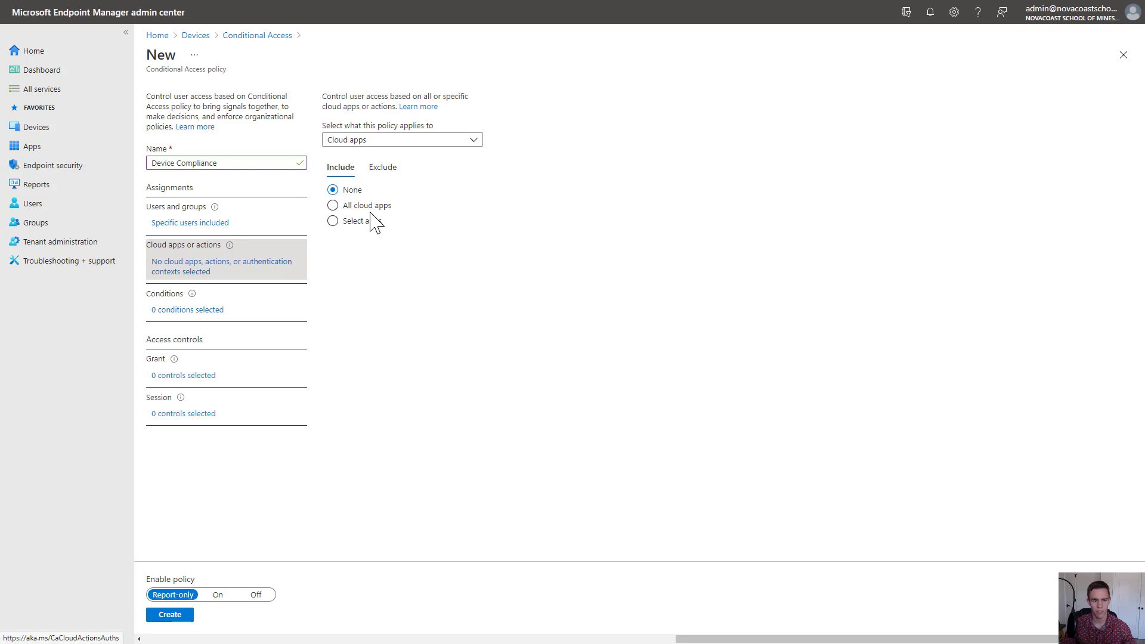
left_click(333, 205)
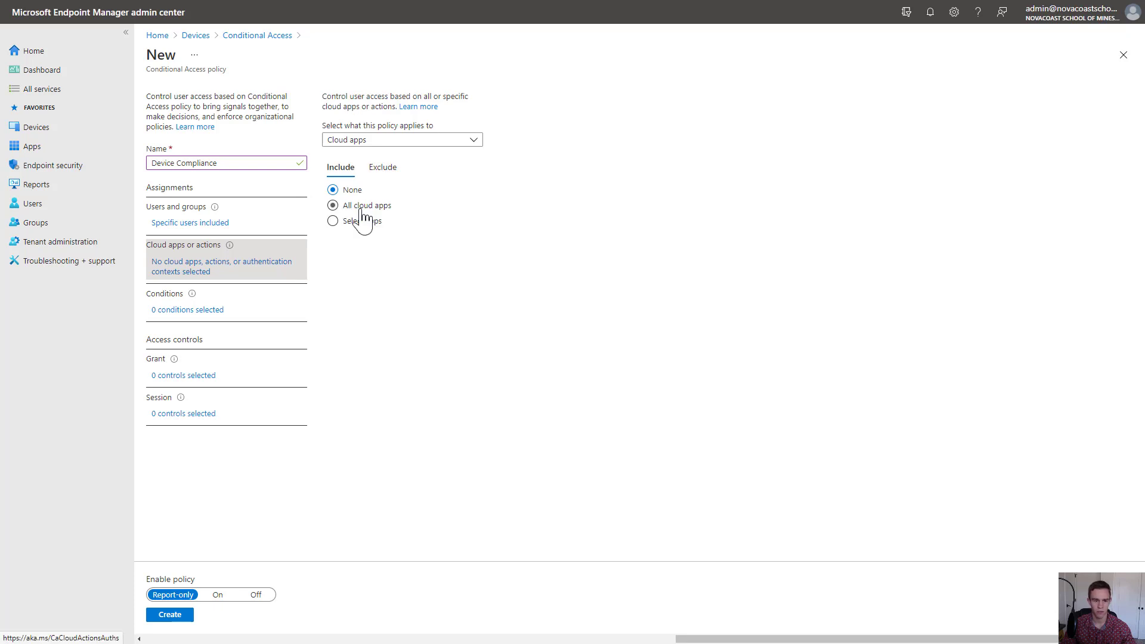
left_click(333, 205)
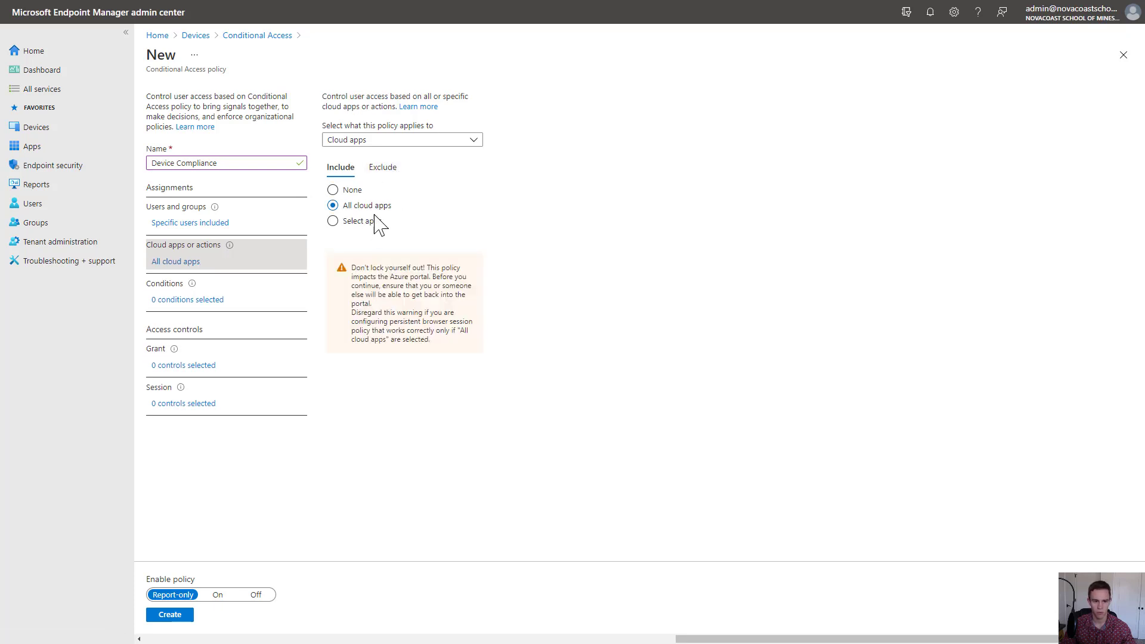
mouse_move(457, 259)
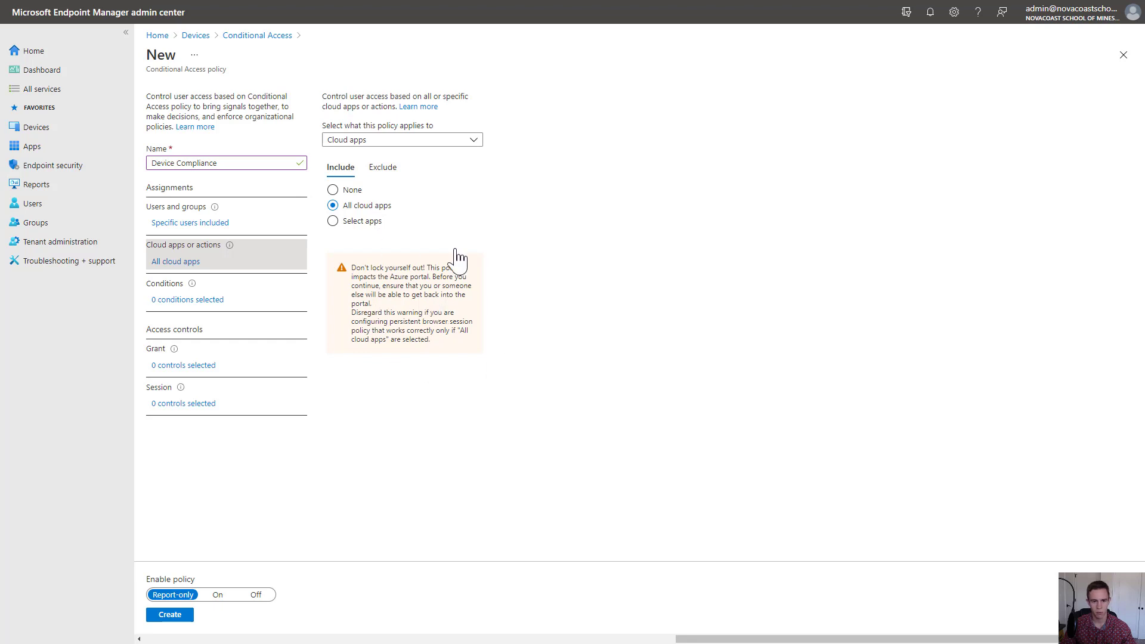
mouse_move(425, 340)
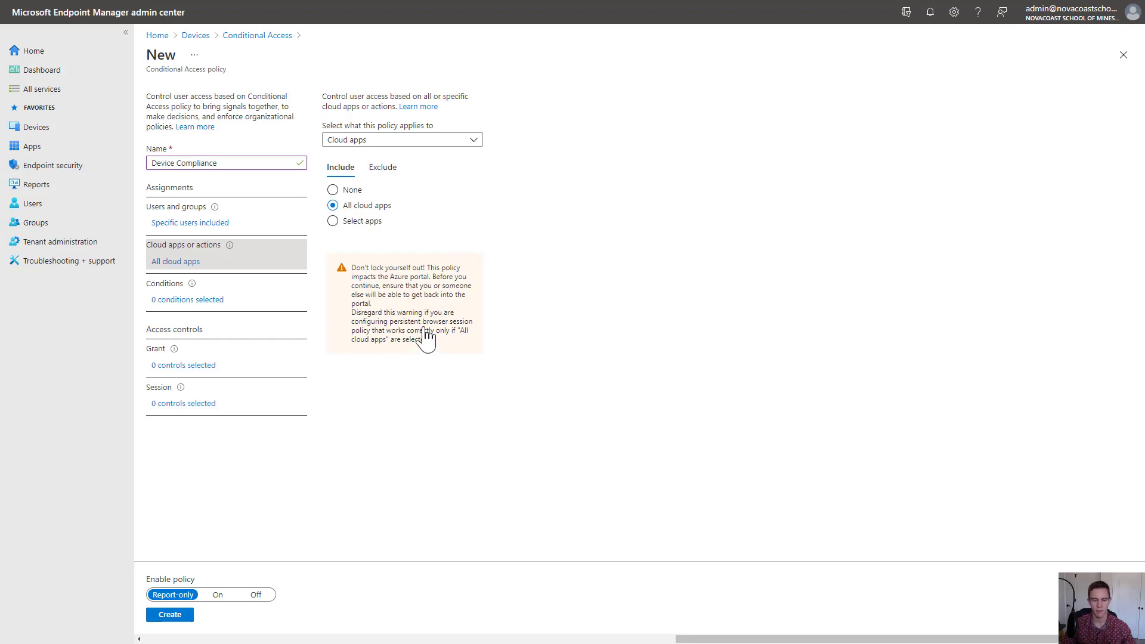
mouse_move(426, 332)
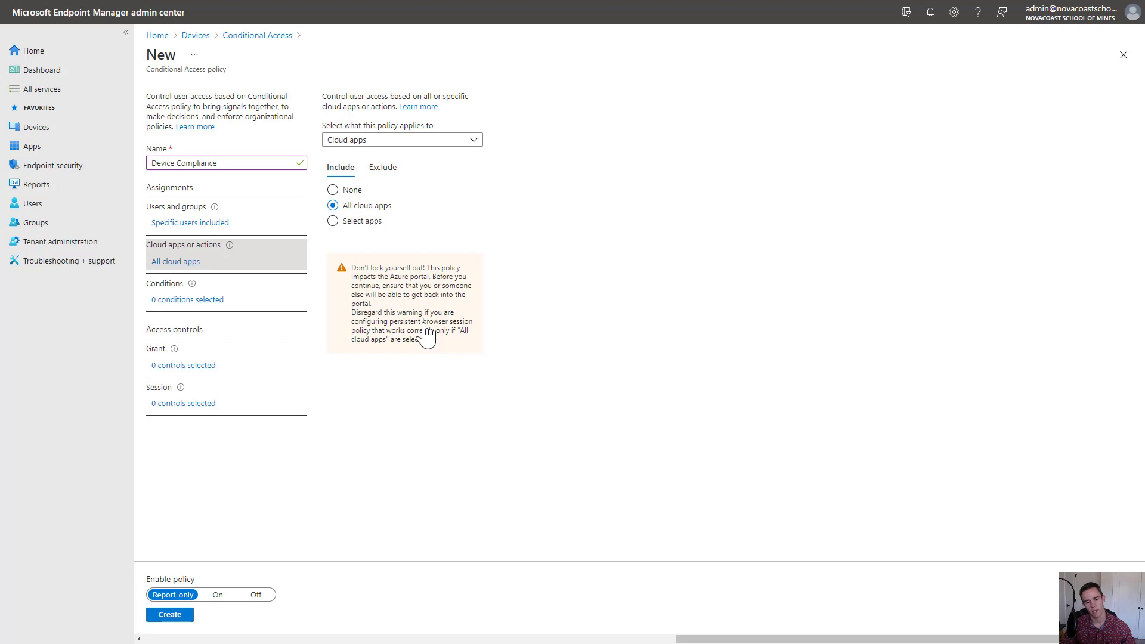
mouse_move(439, 297)
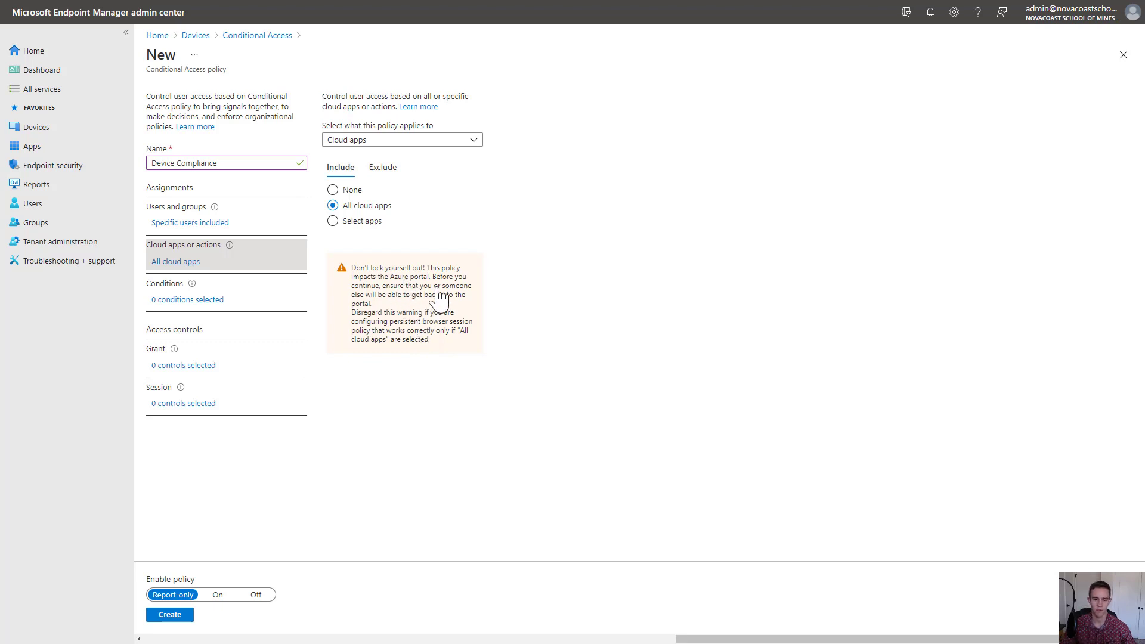
mouse_move(394, 358)
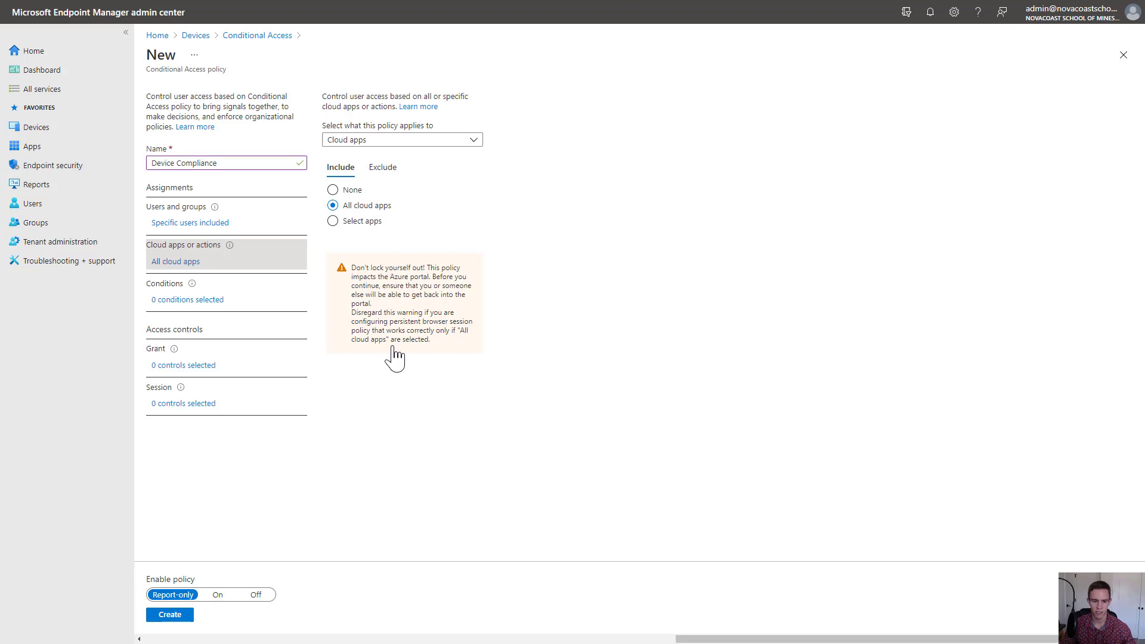
mouse_move(392, 355)
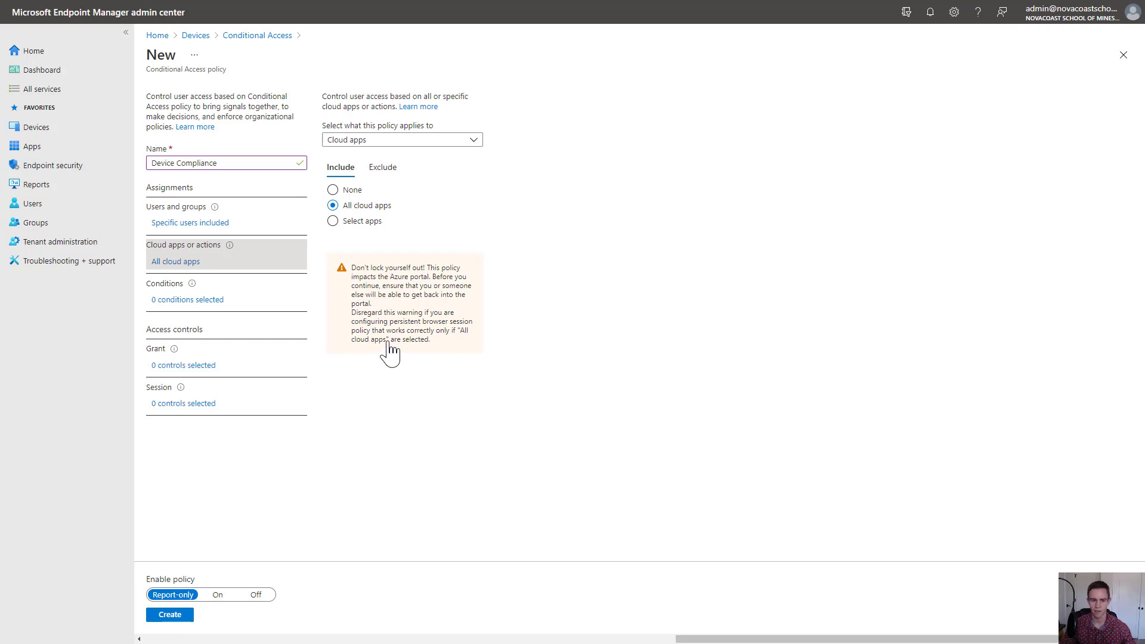
mouse_move(381, 344)
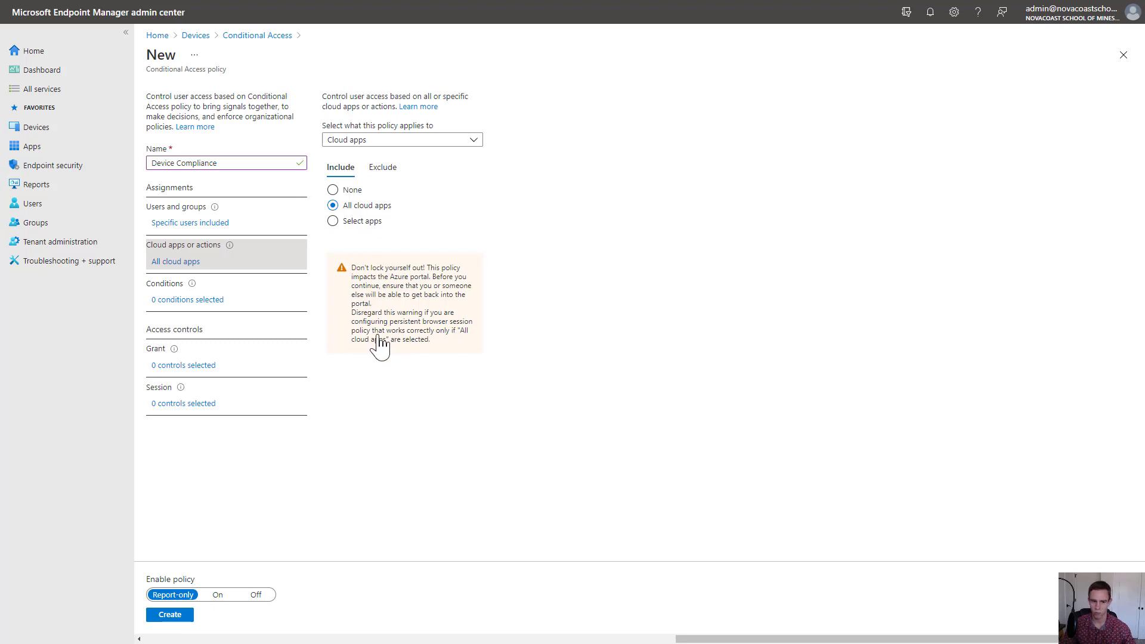
left_click(187, 299)
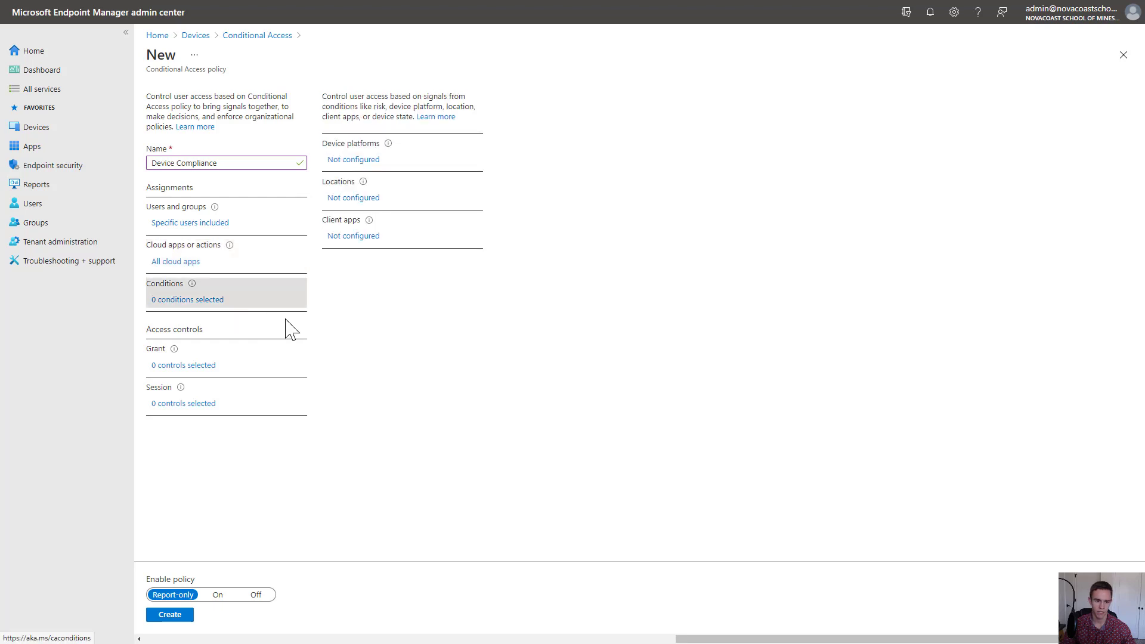
mouse_move(337, 157)
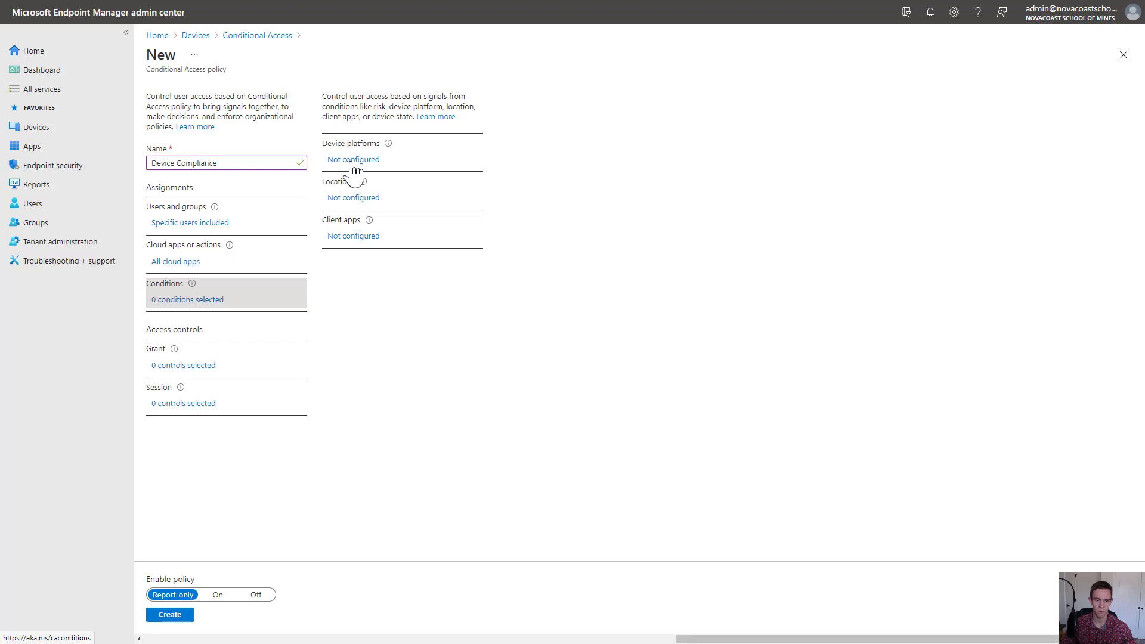
mouse_move(366, 201)
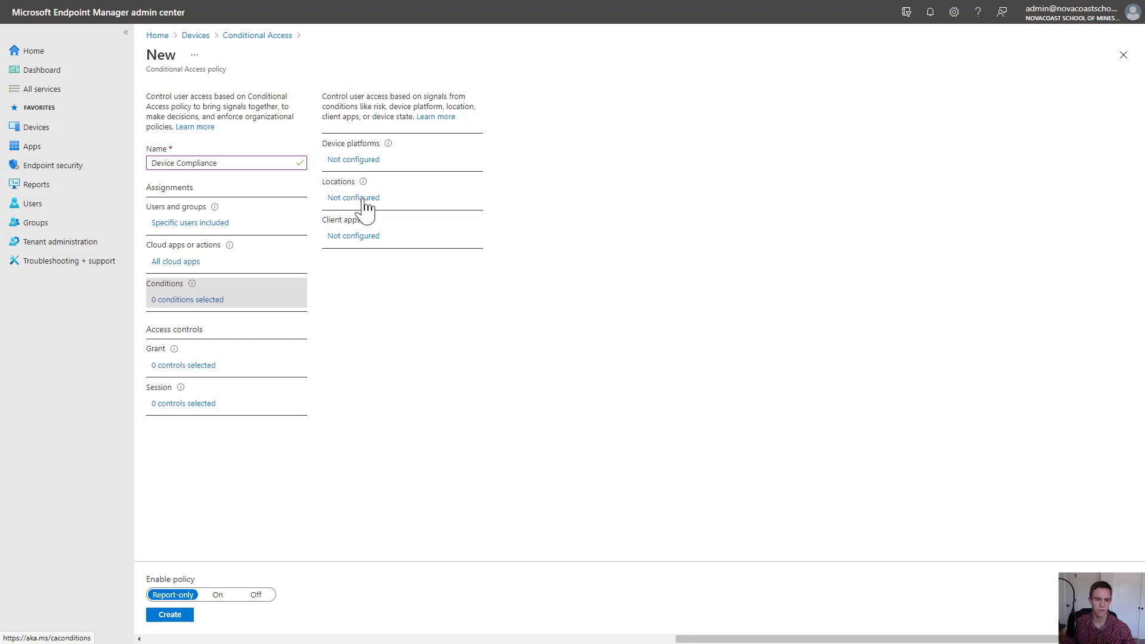
mouse_move(316, 243)
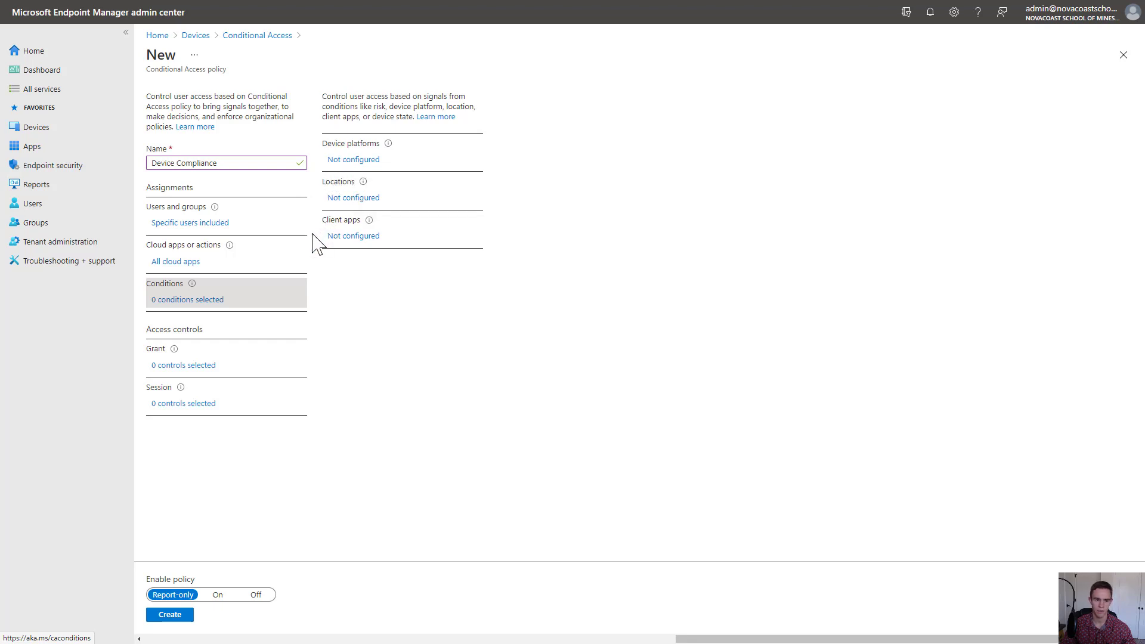
mouse_move(381, 231)
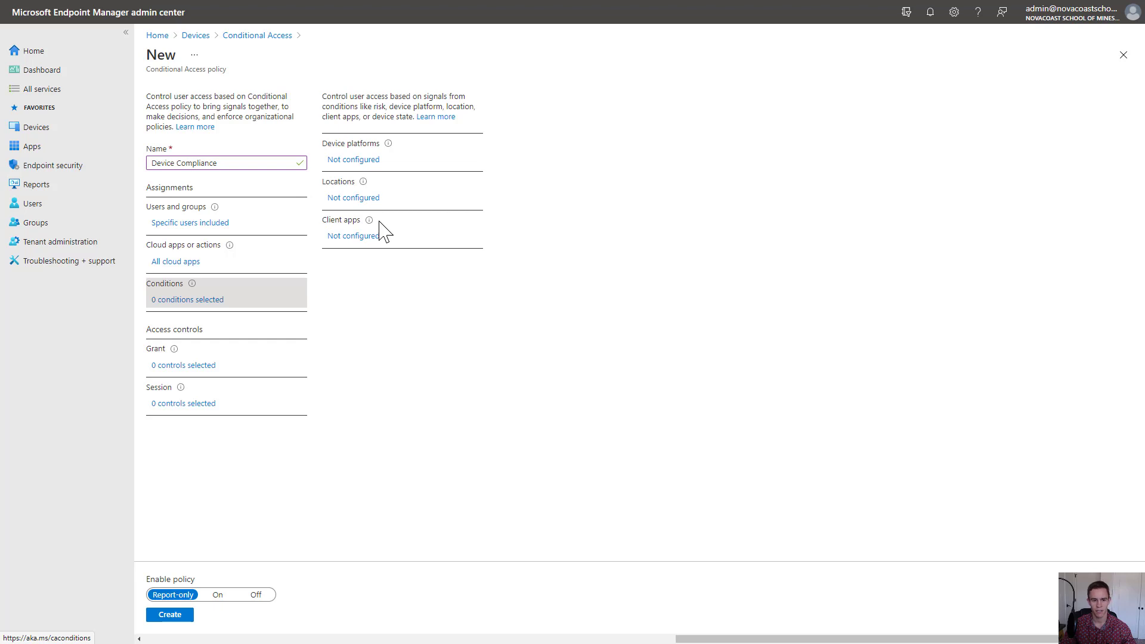
mouse_move(391, 238)
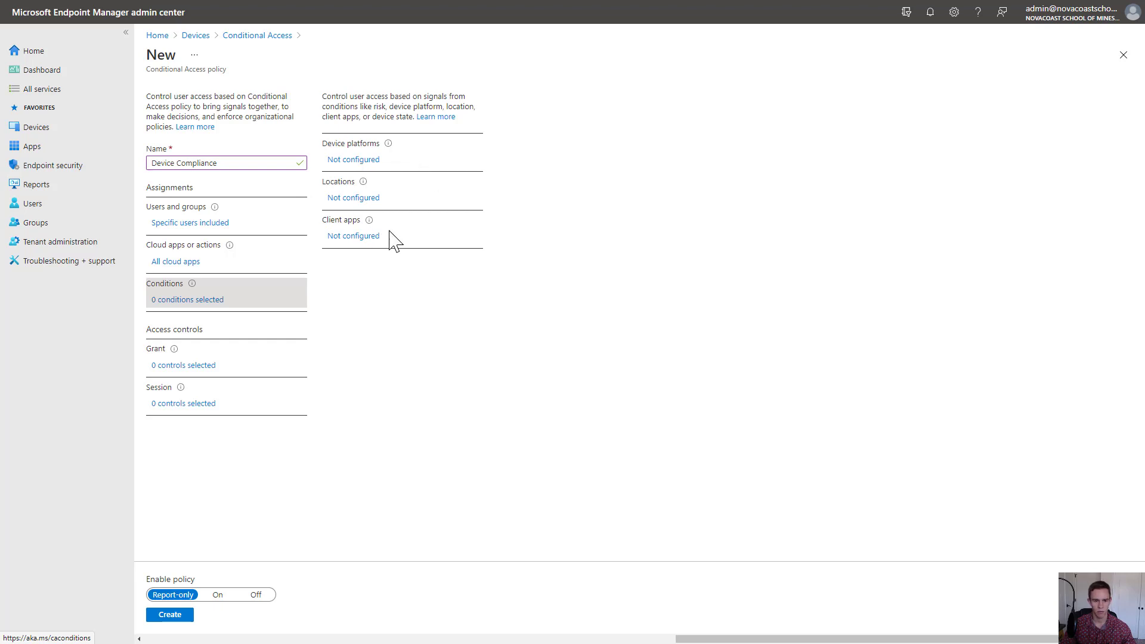
mouse_move(395, 321)
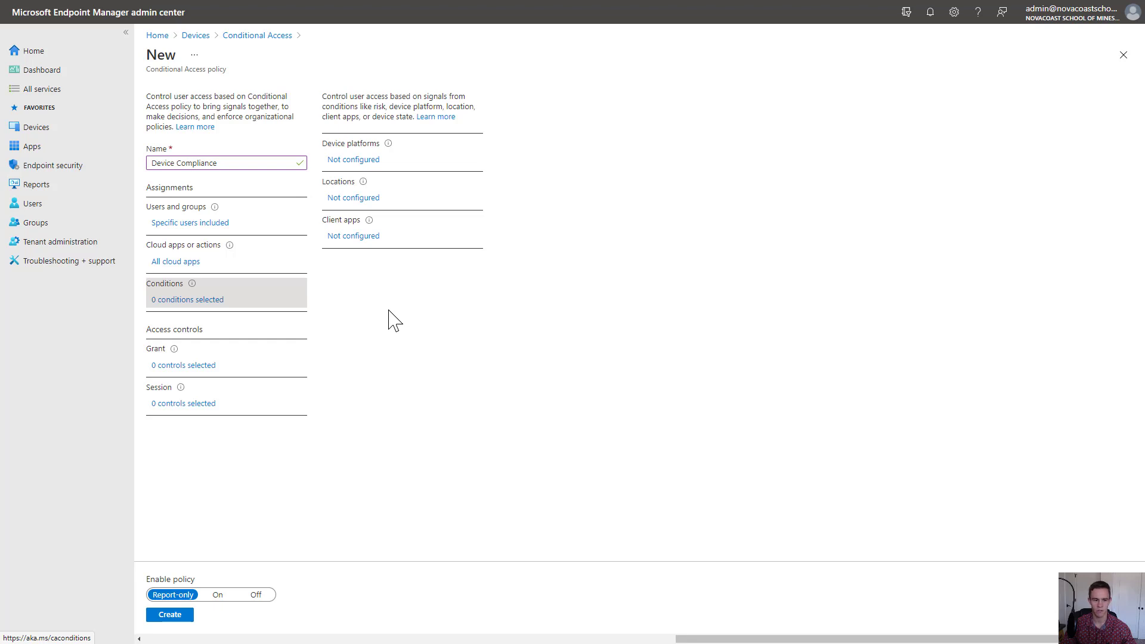
mouse_move(183, 365)
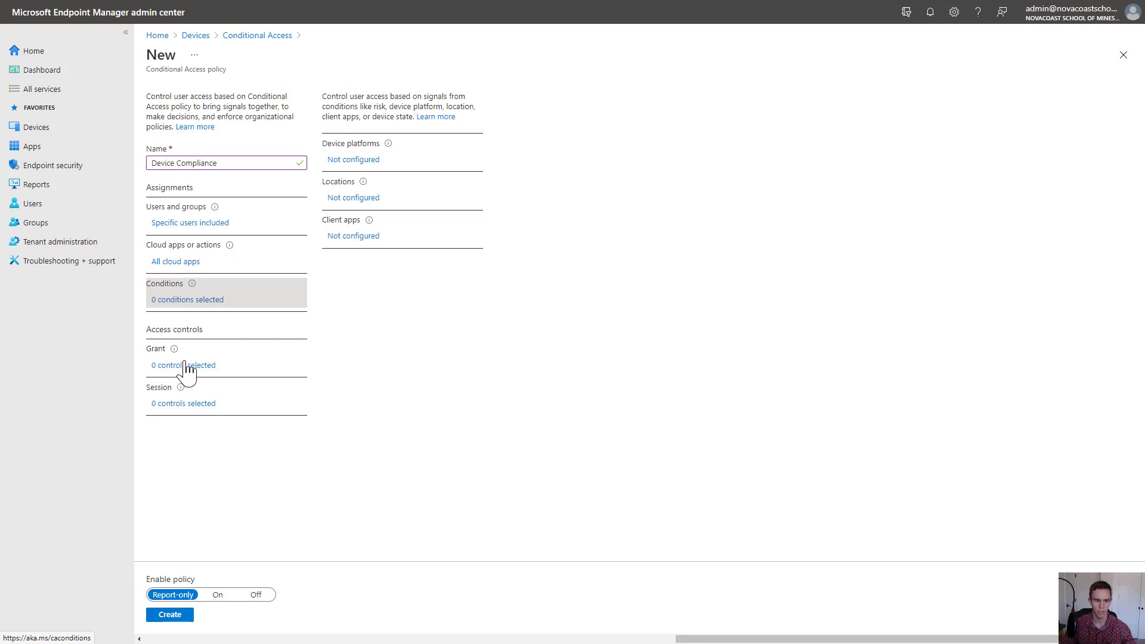
Grant access only with 'Require device to be marked as compliant'
left_click(182, 365)
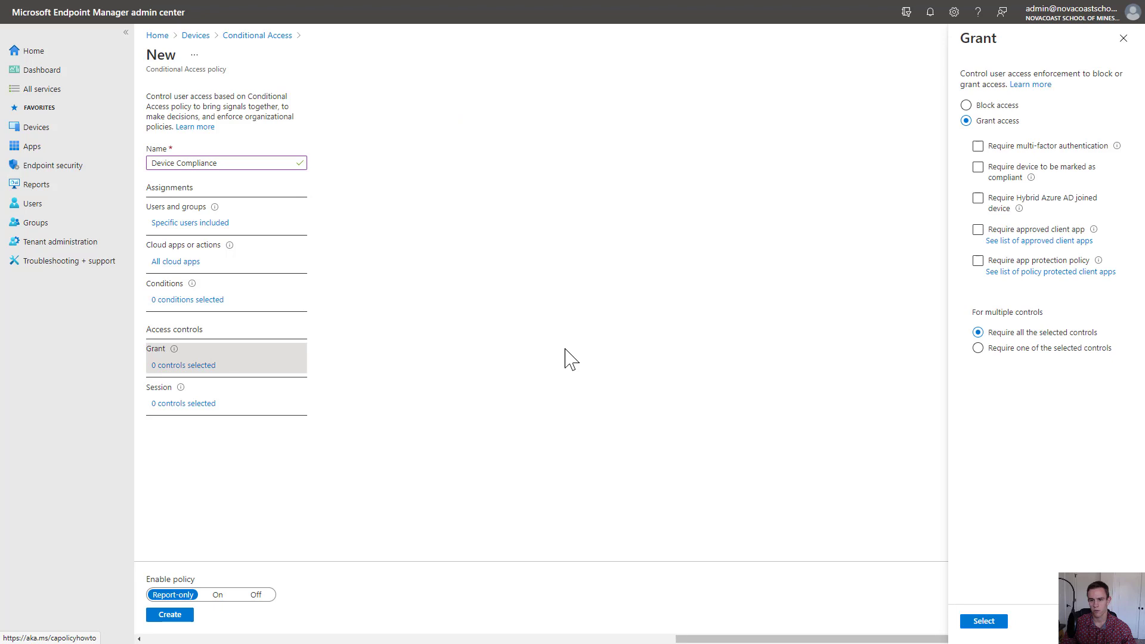
left_click(979, 146)
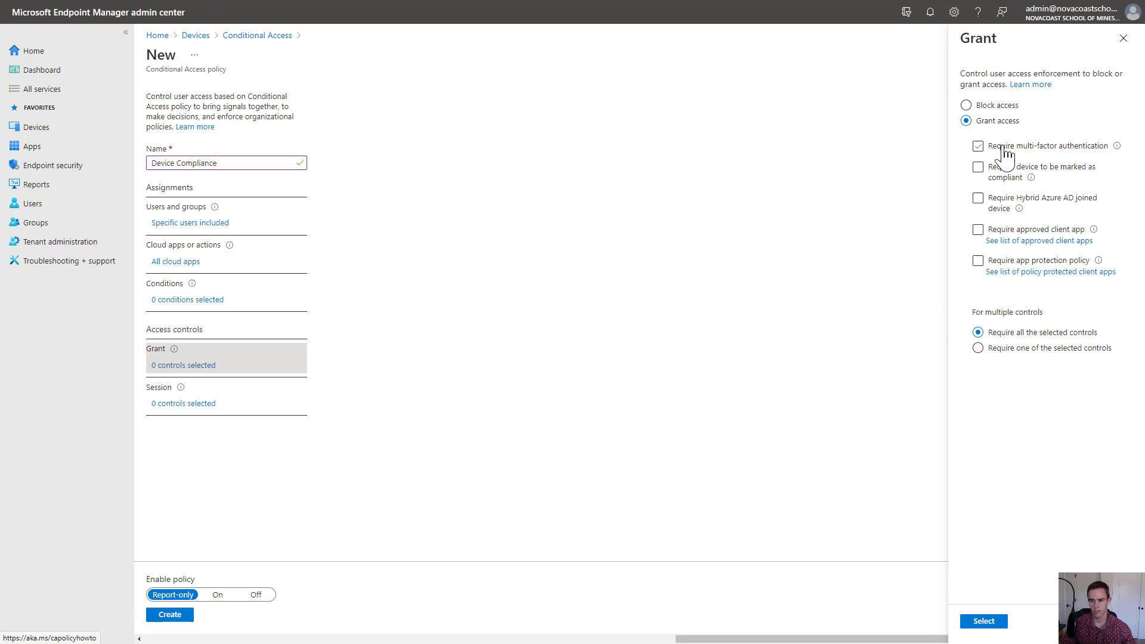
left_click(978, 166)
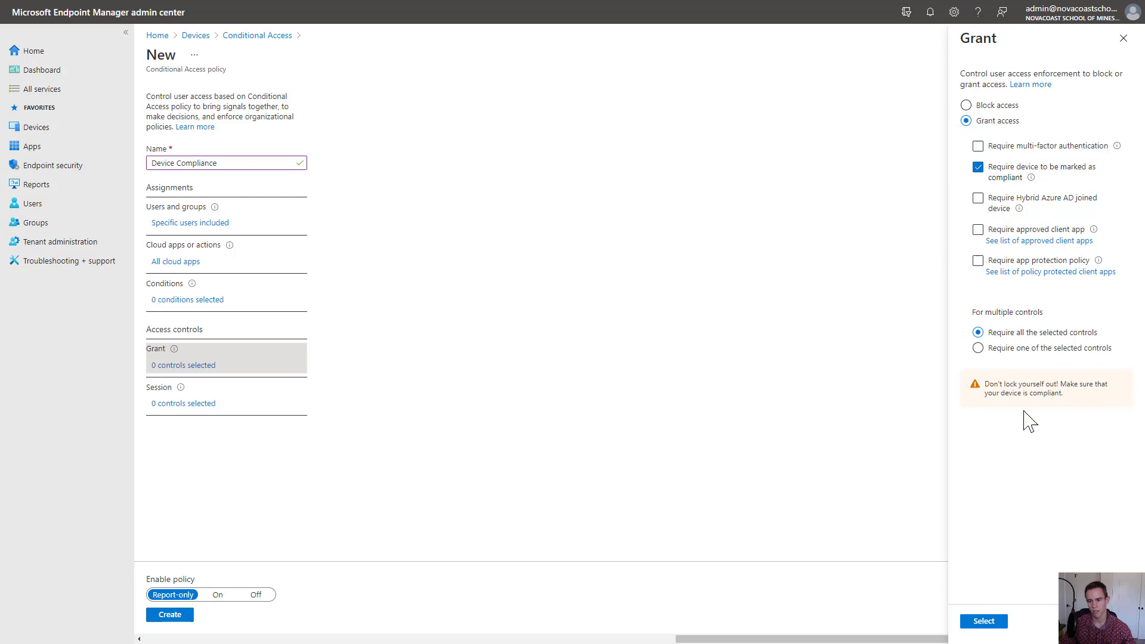
mouse_move(1069, 511)
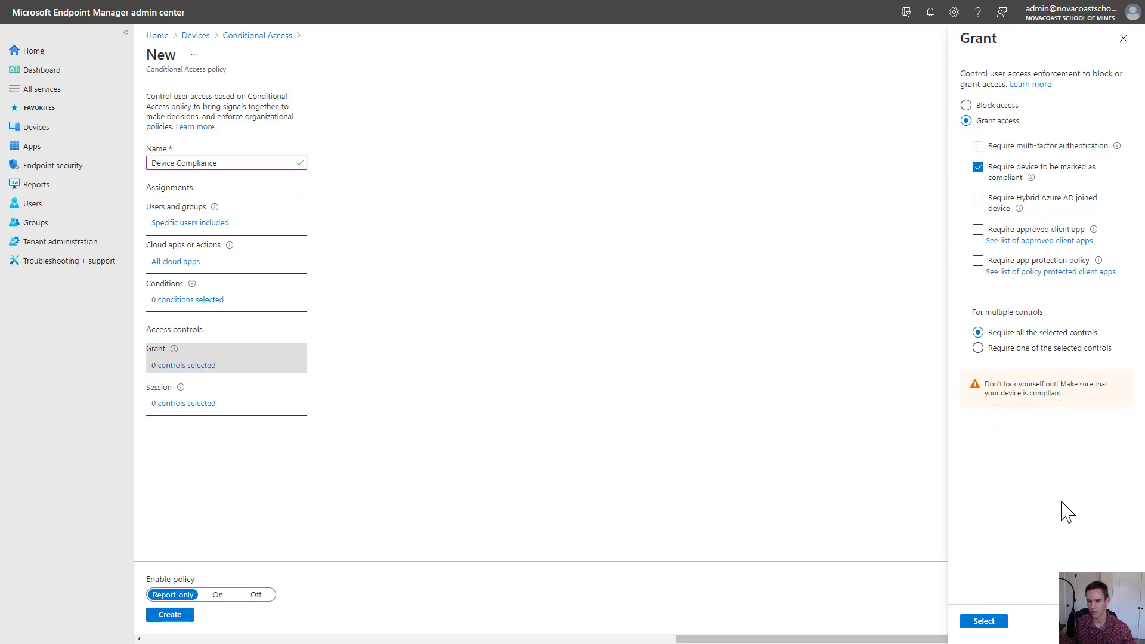
mouse_move(1043, 294)
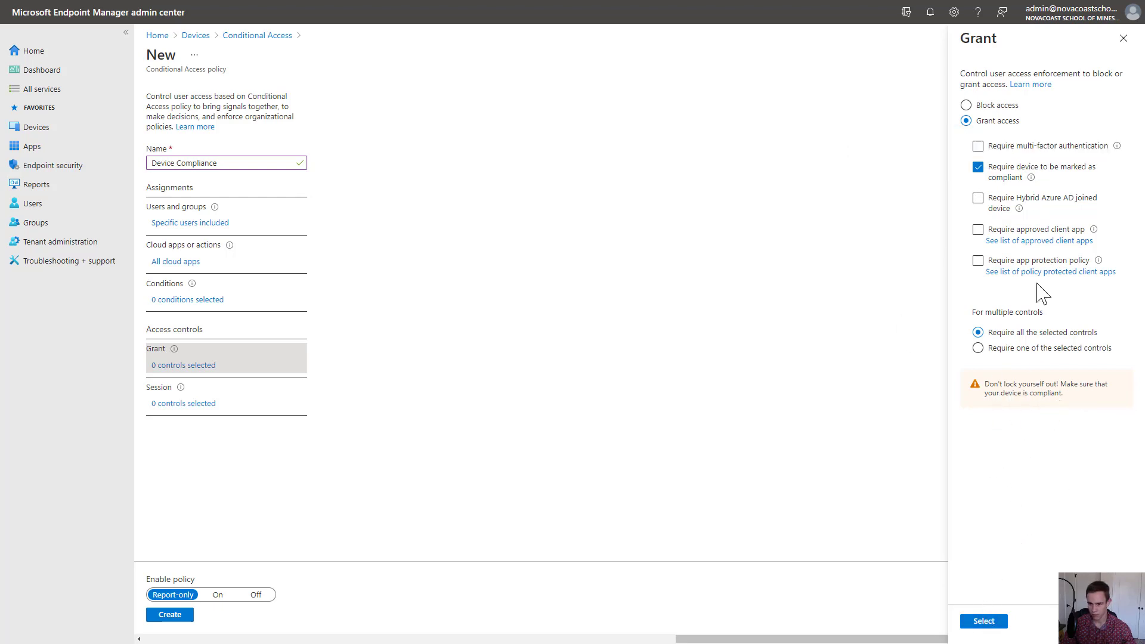
left_click(977, 168)
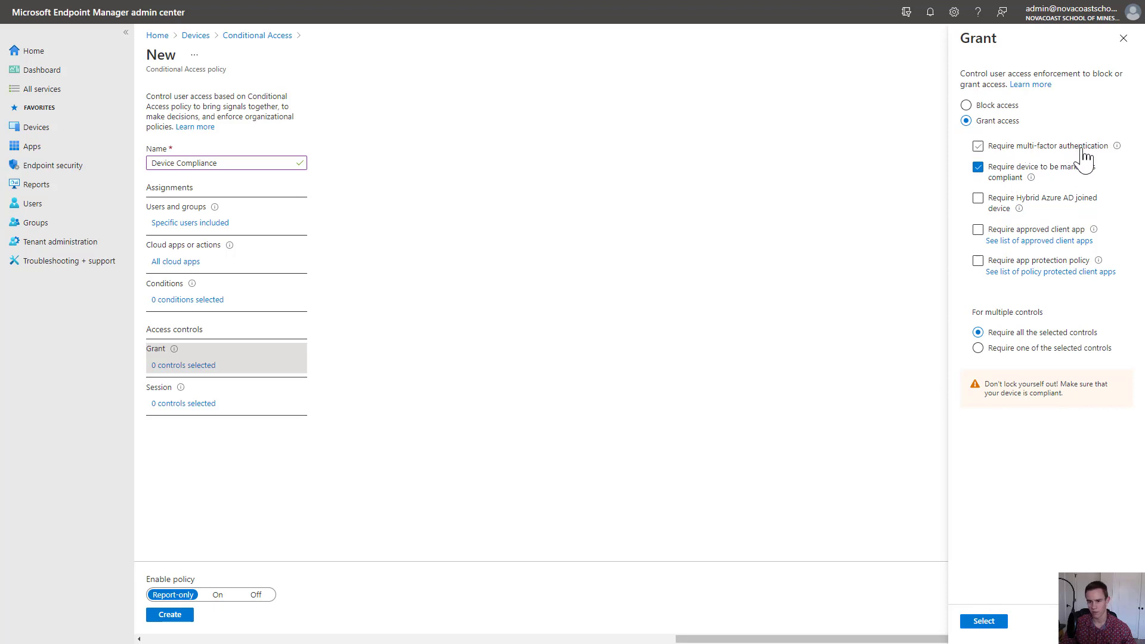
left_click(978, 146)
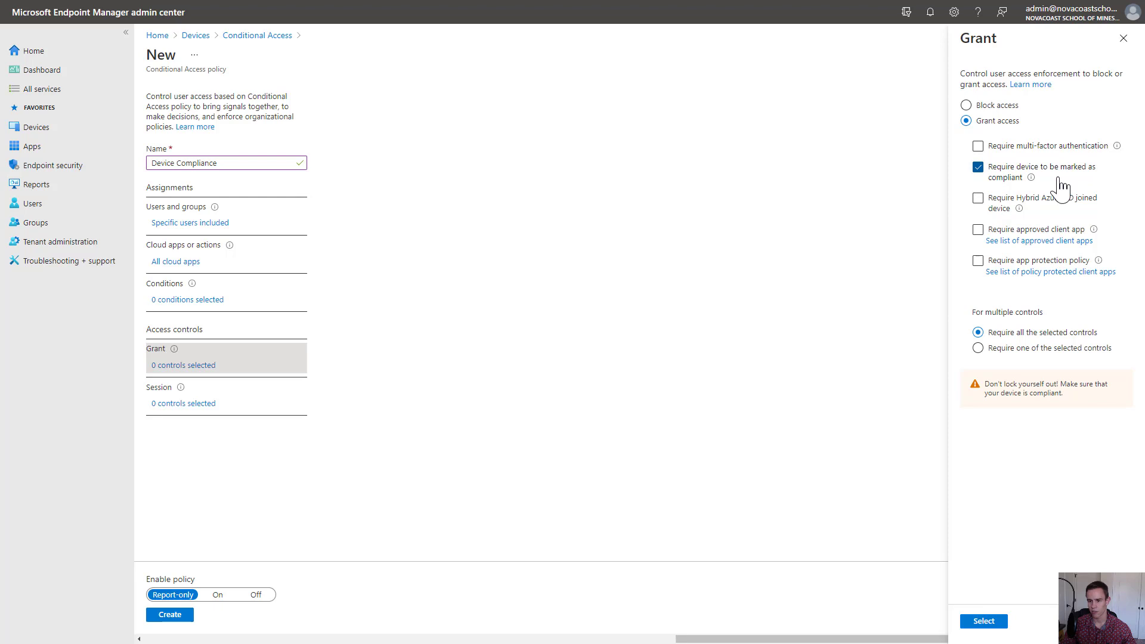
mouse_move(1001, 262)
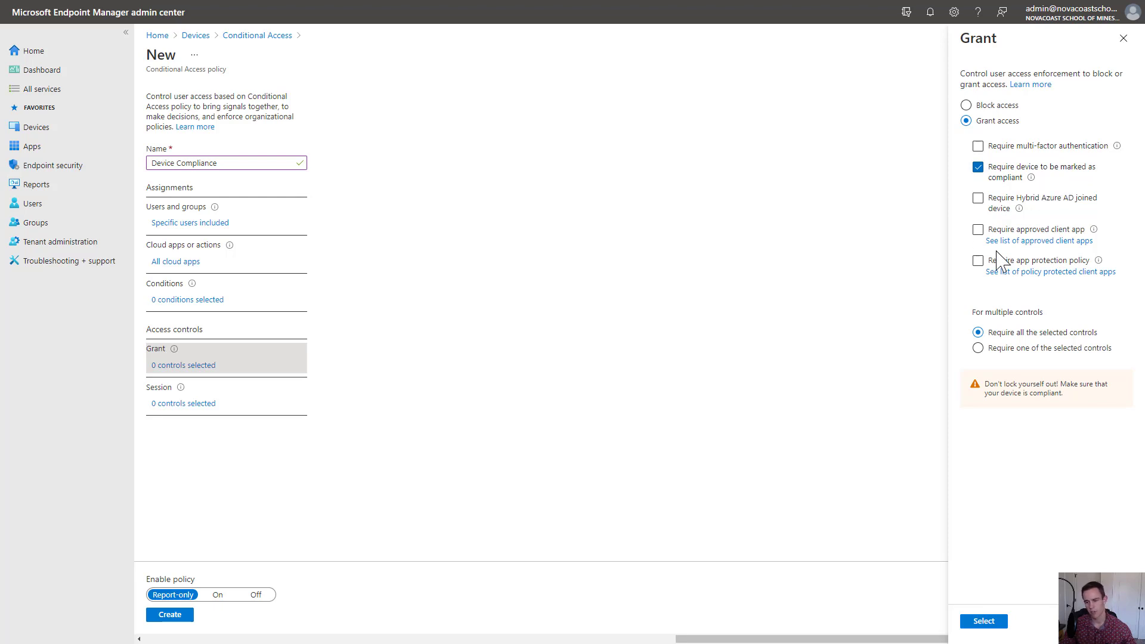
Apply the compliant-device grant, set Enable policy to On, and create Device Compliance
left_click(983, 621)
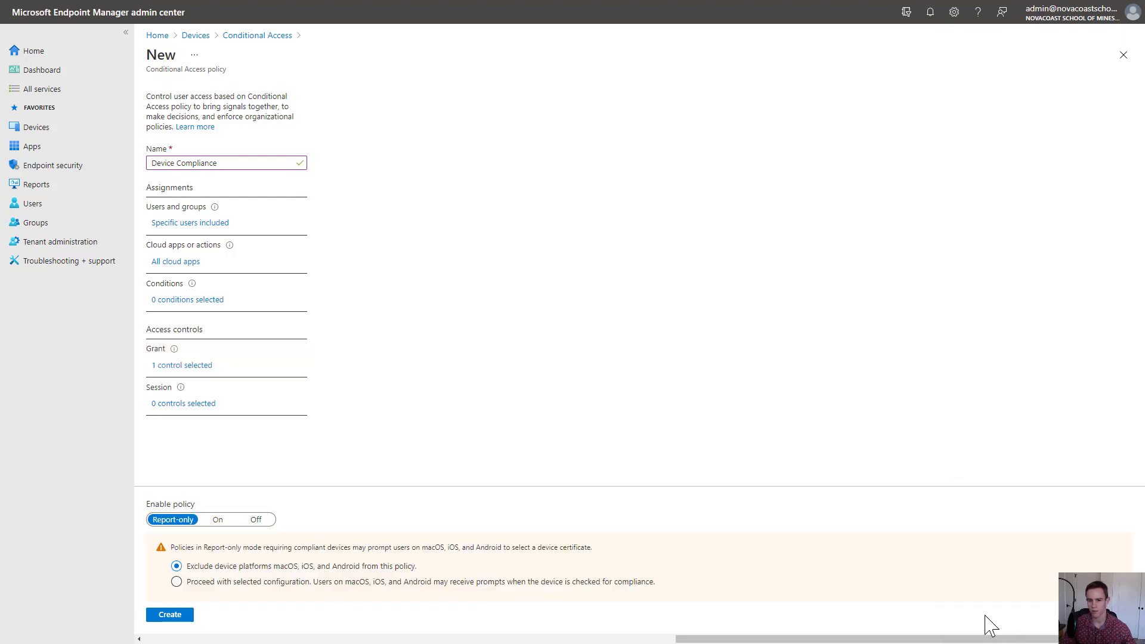
mouse_move(534, 497)
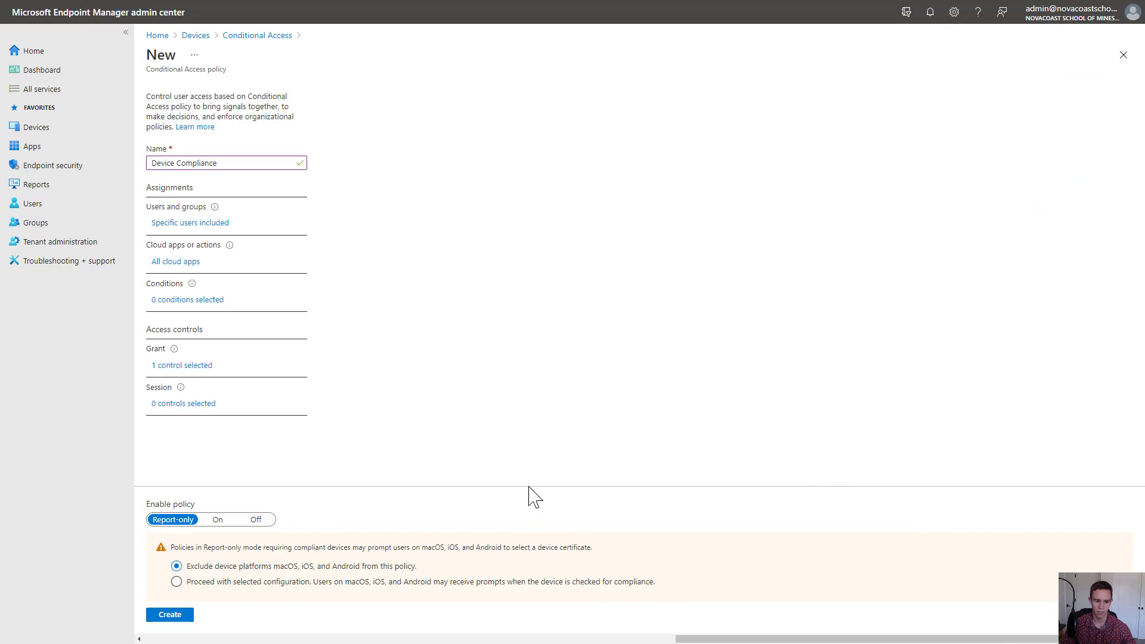
mouse_move(221, 438)
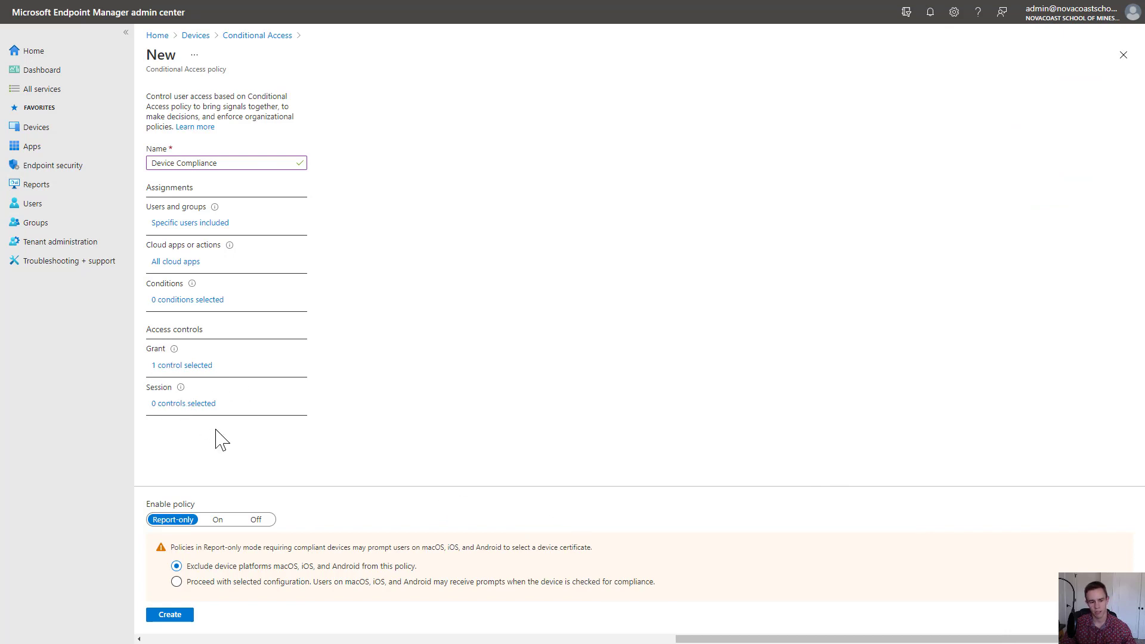
mouse_move(261, 484)
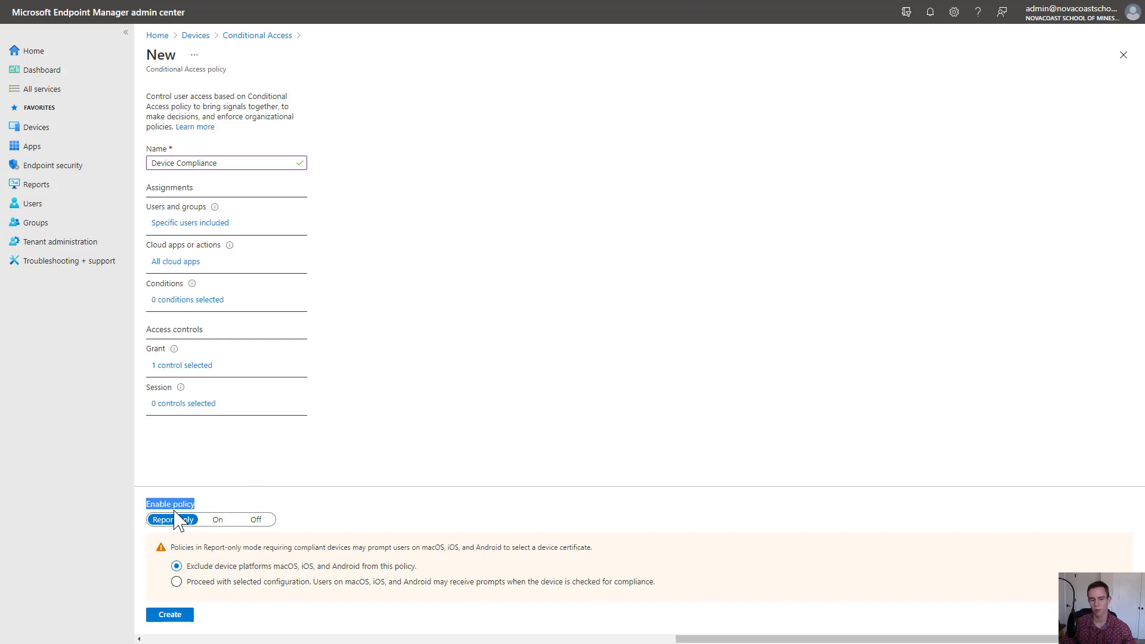
mouse_move(208, 557)
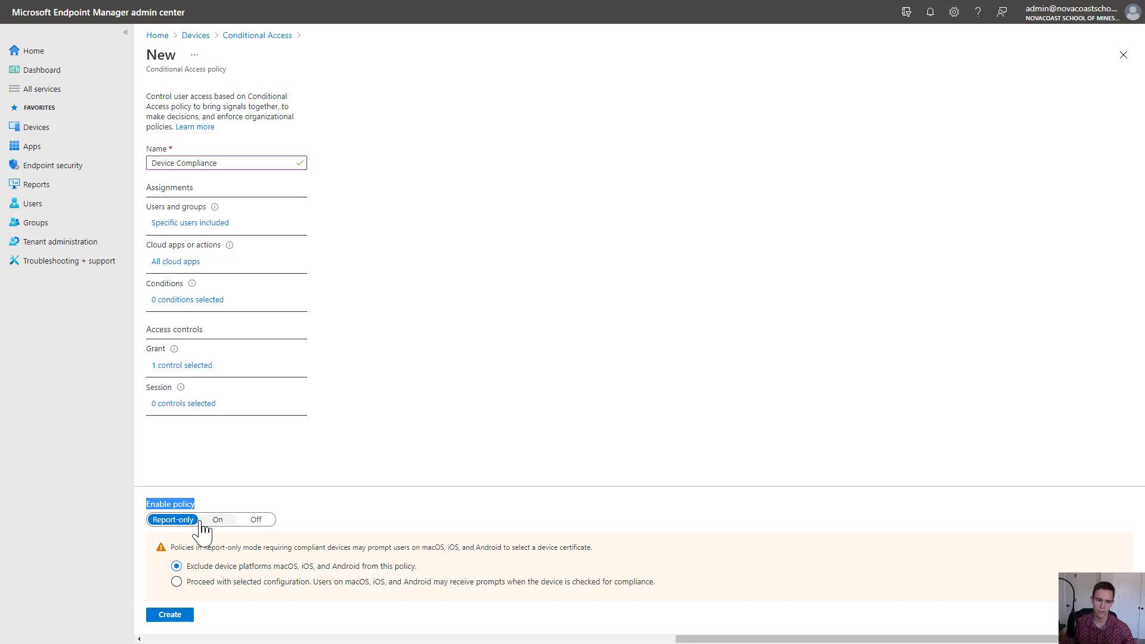
left_click(217, 520)
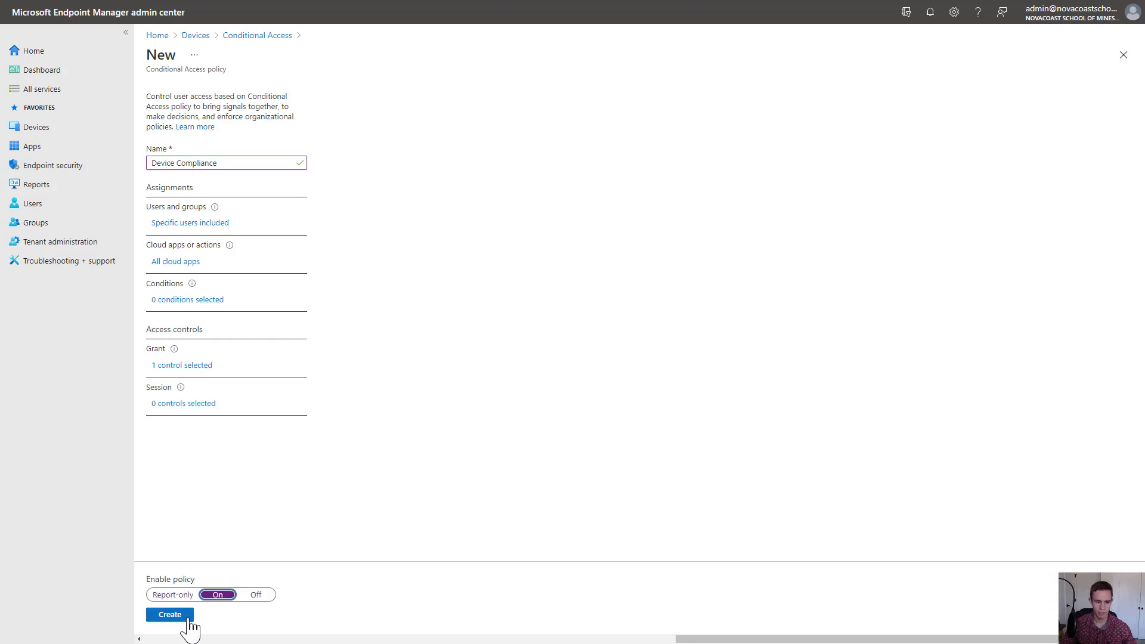
left_click(169, 614)
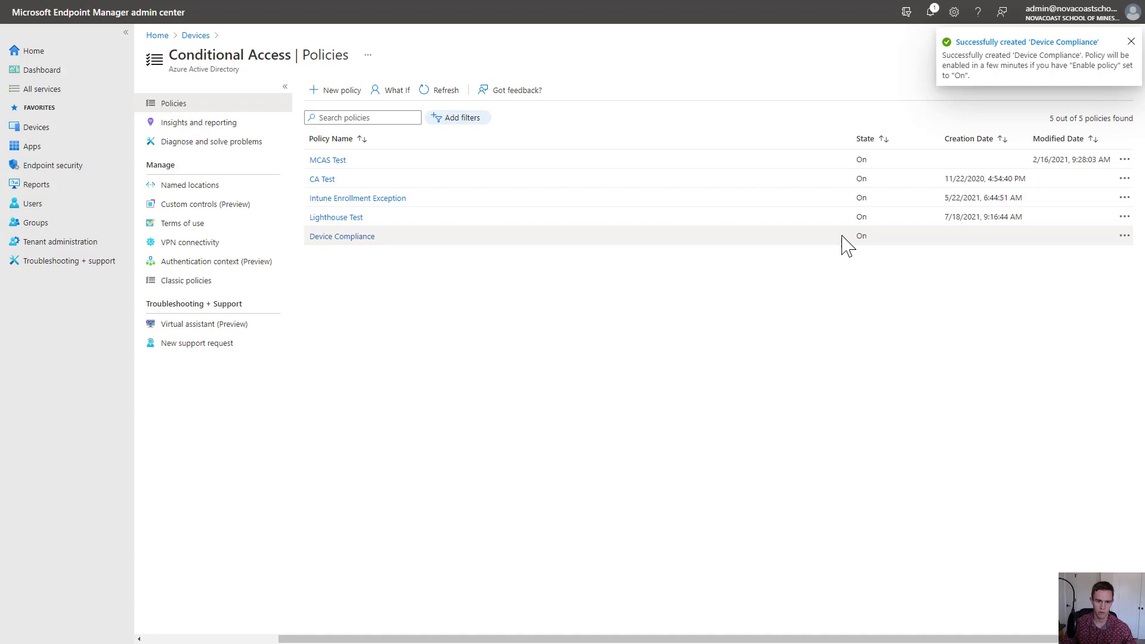
mouse_move(609, 309)
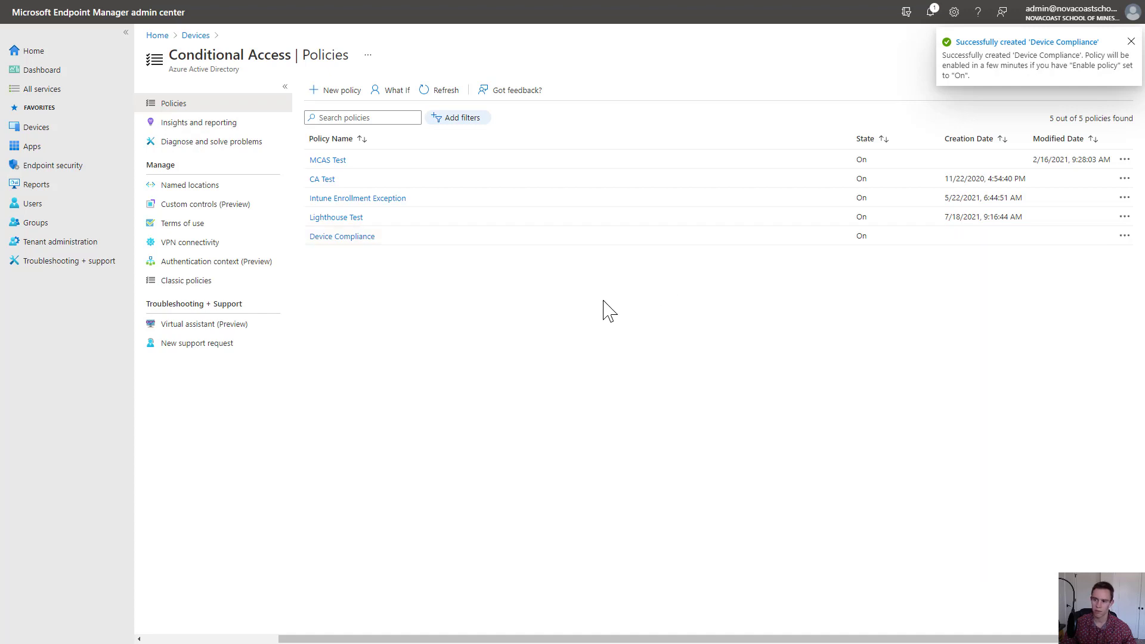
Dismiss the creation notice with Device Compliance listed as On
left_click(1131, 41)
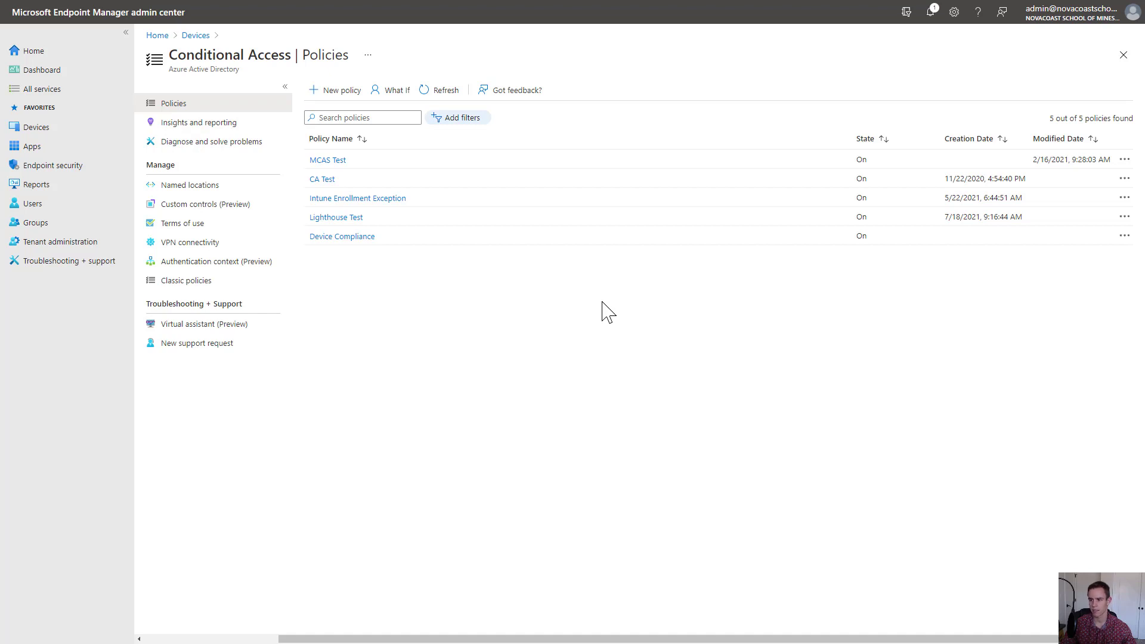
mouse_move(753, 331)
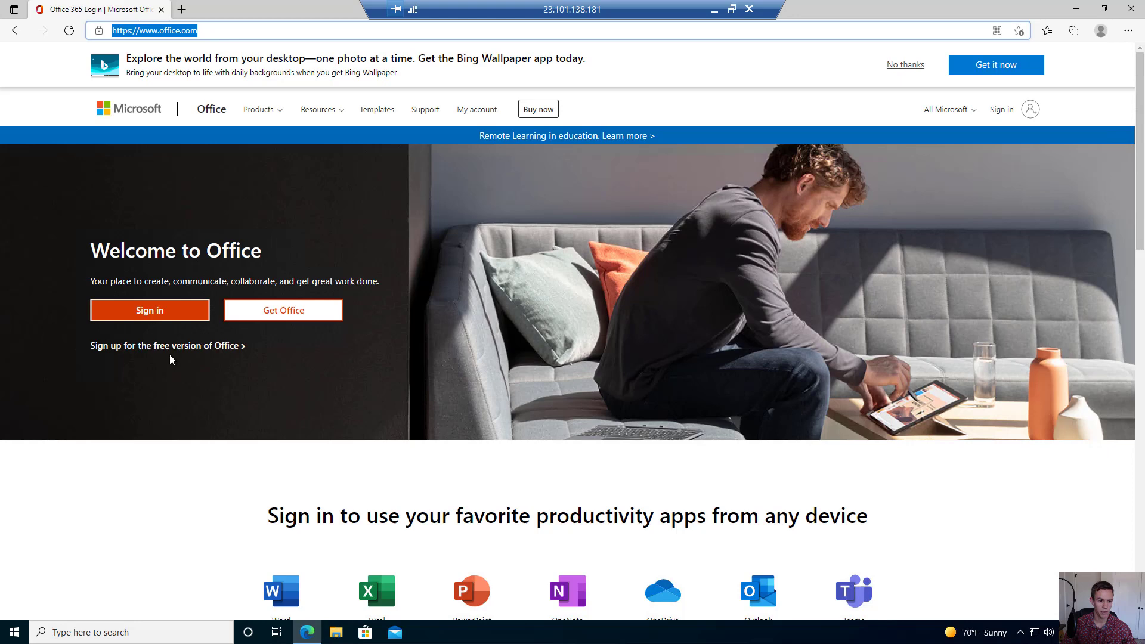
Sign in to office.com with the school account and get blocked
left_click(149, 309)
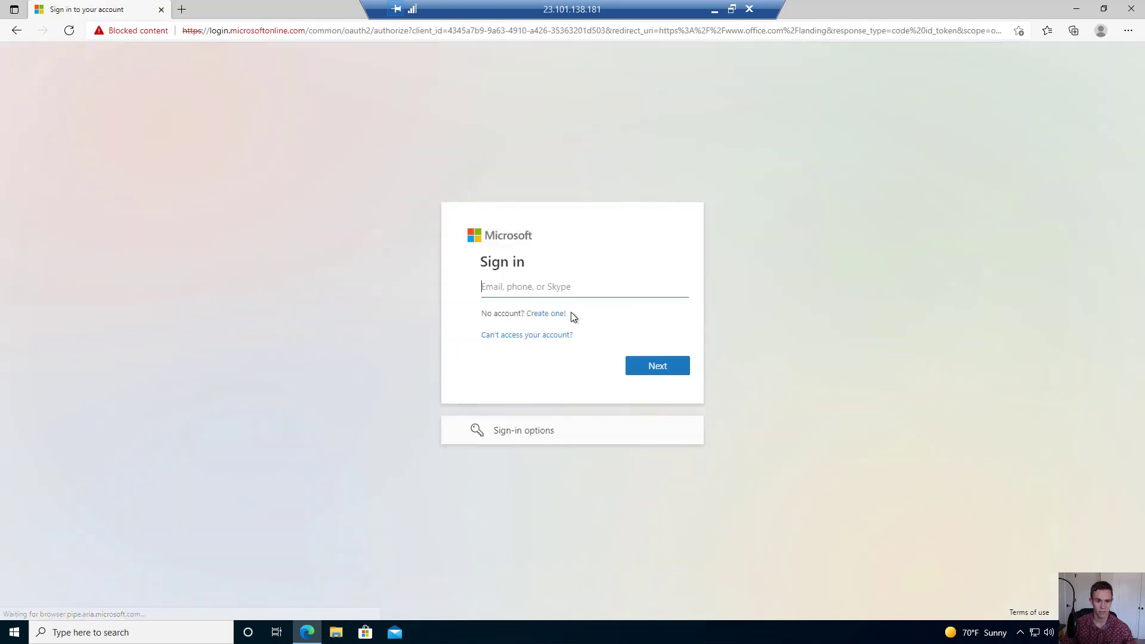
left_click(656, 365)
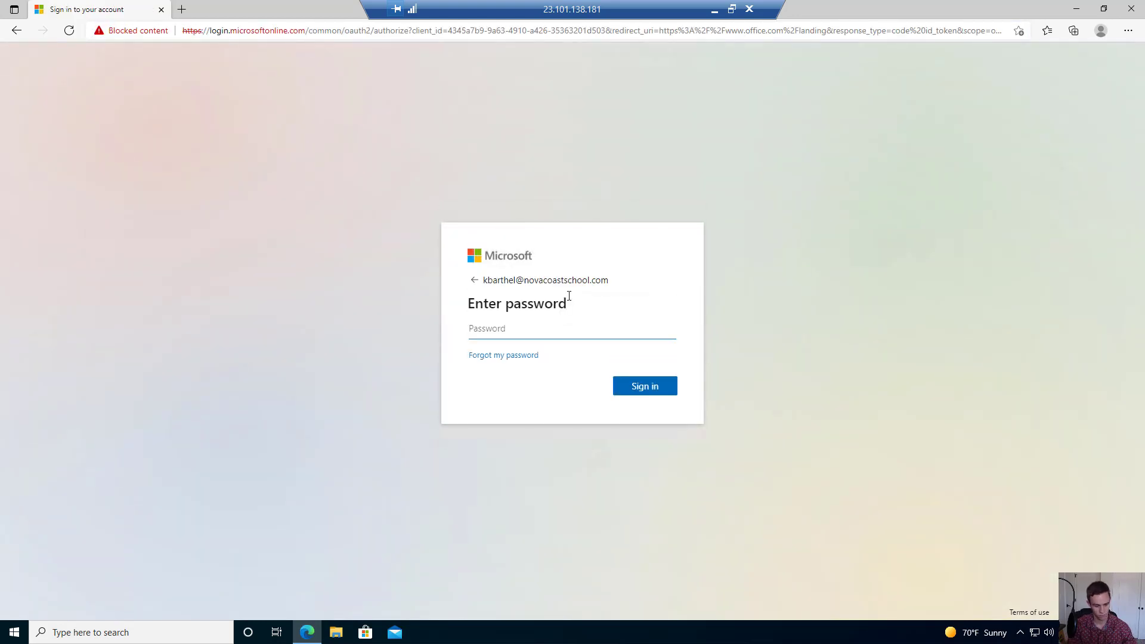
left_click(644, 386)
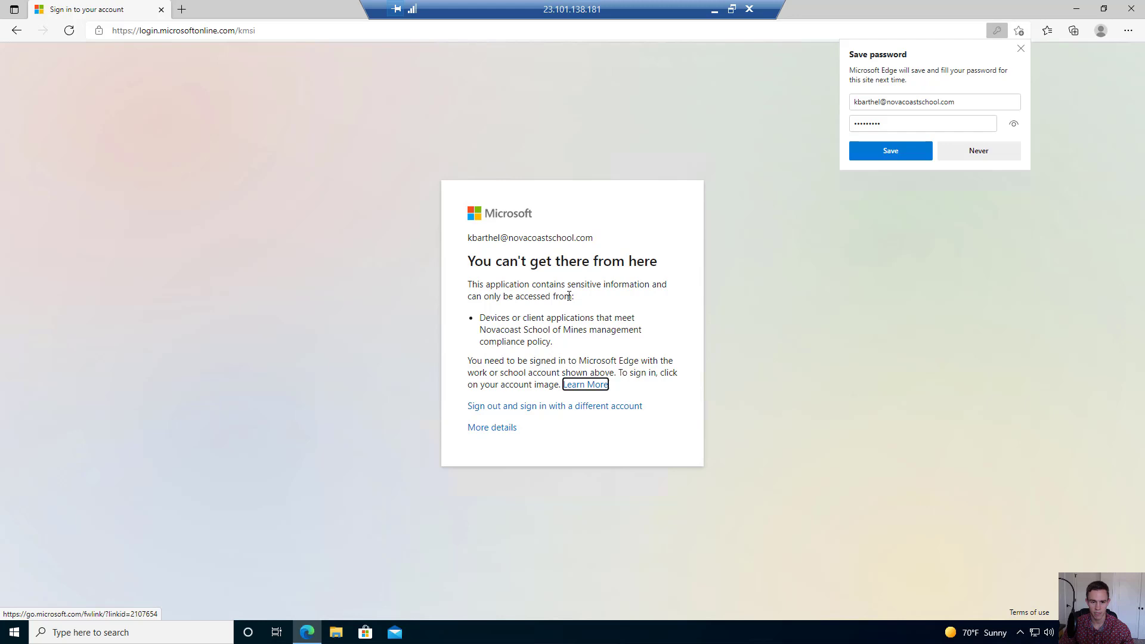
mouse_move(574, 308)
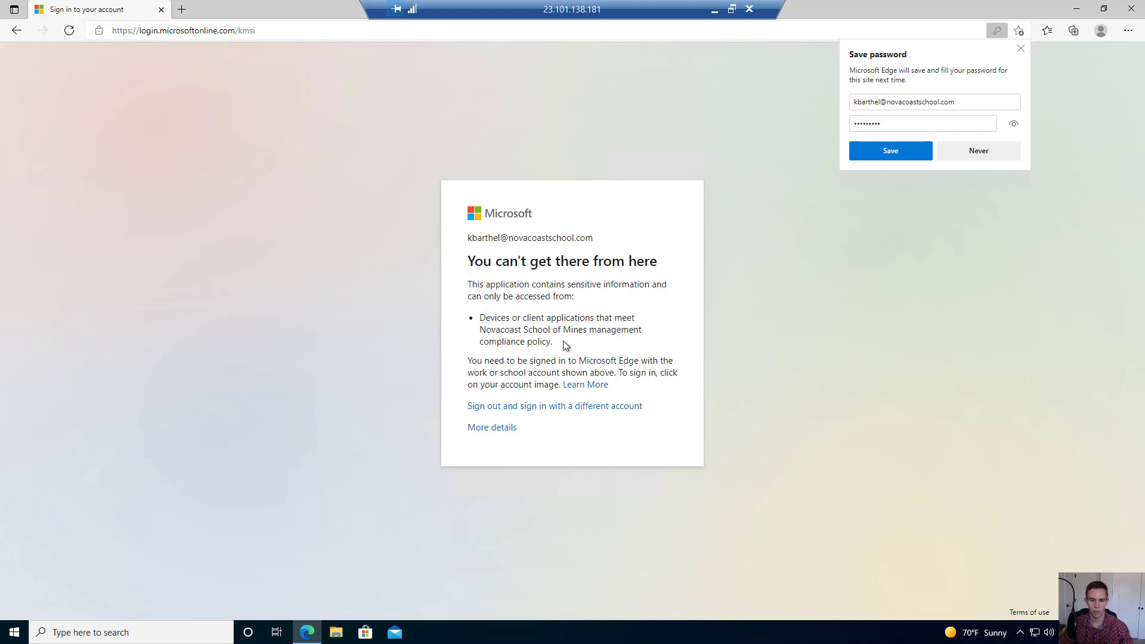
mouse_move(646, 386)
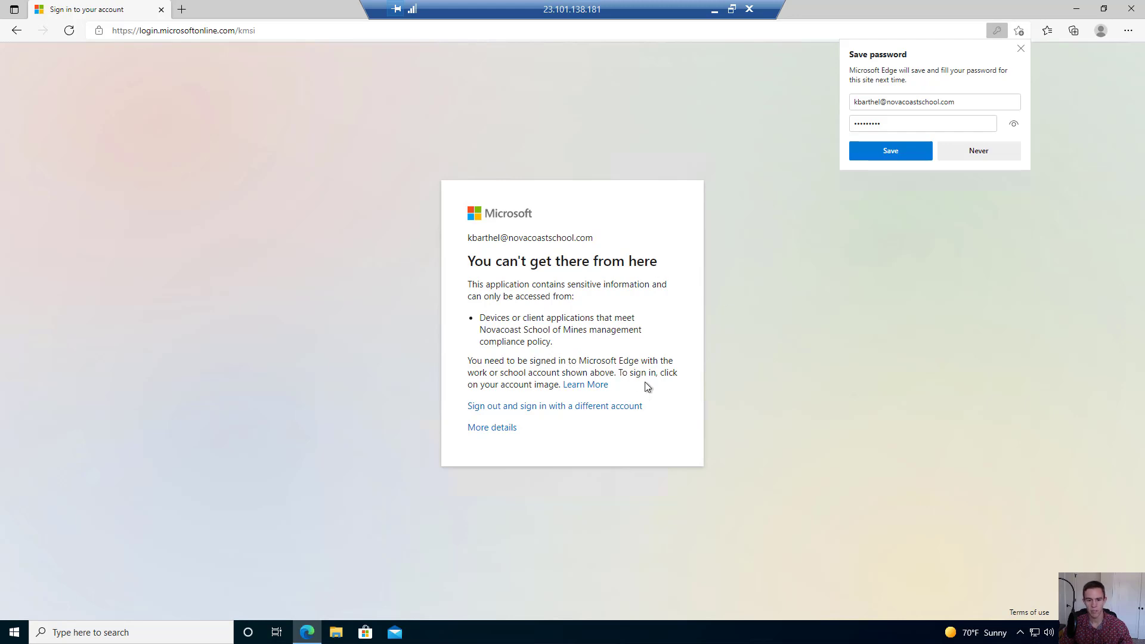
mouse_move(653, 396)
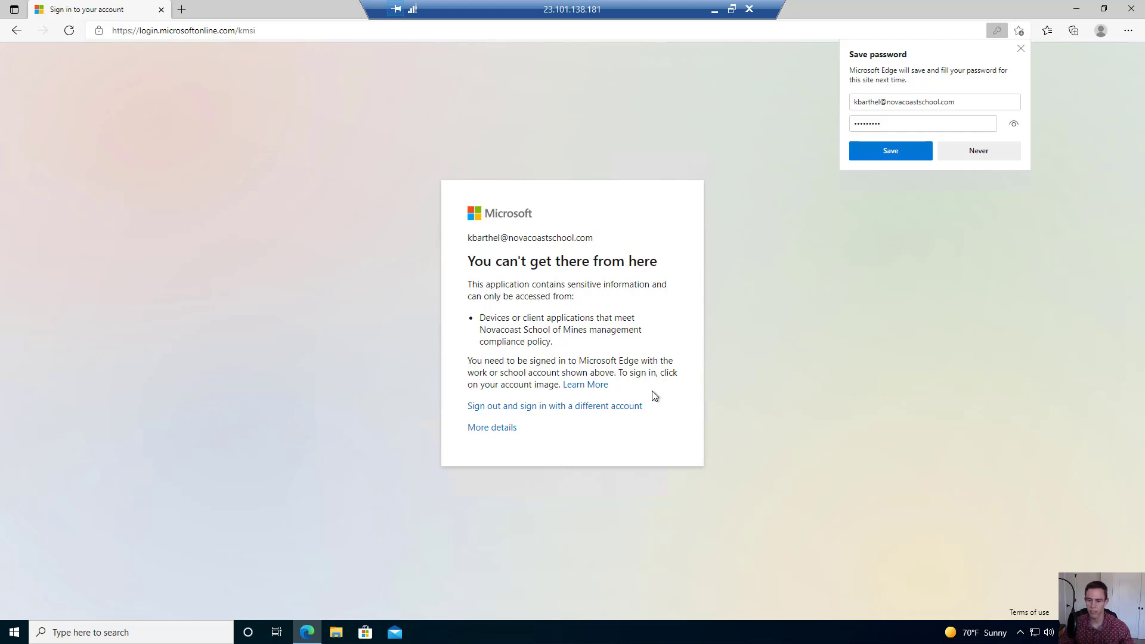
mouse_move(624, 421)
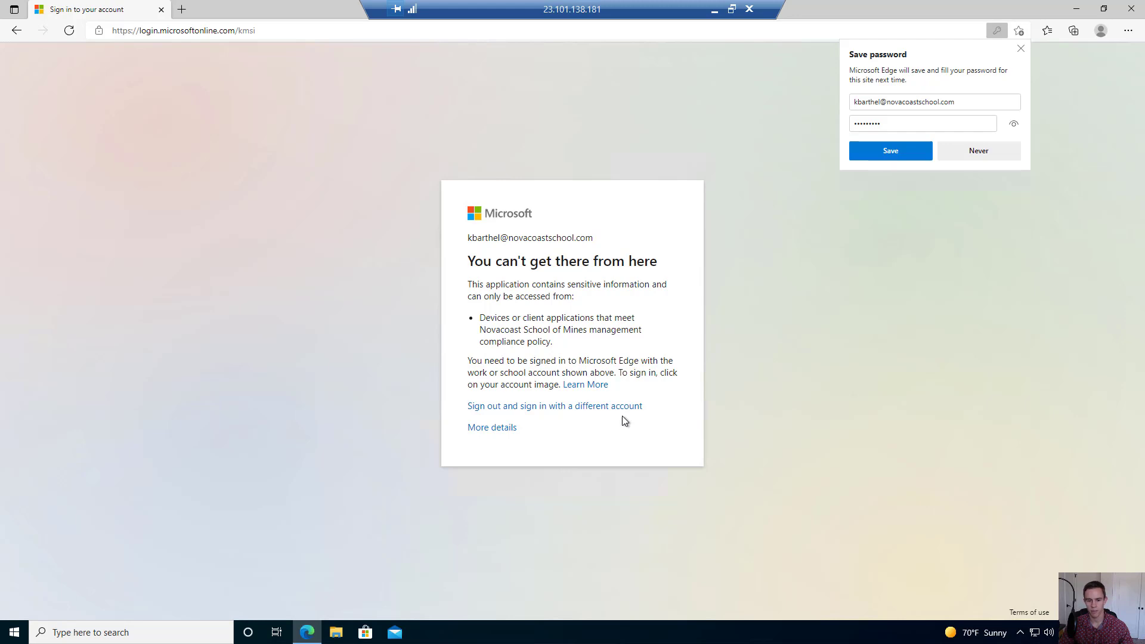
mouse_move(497, 403)
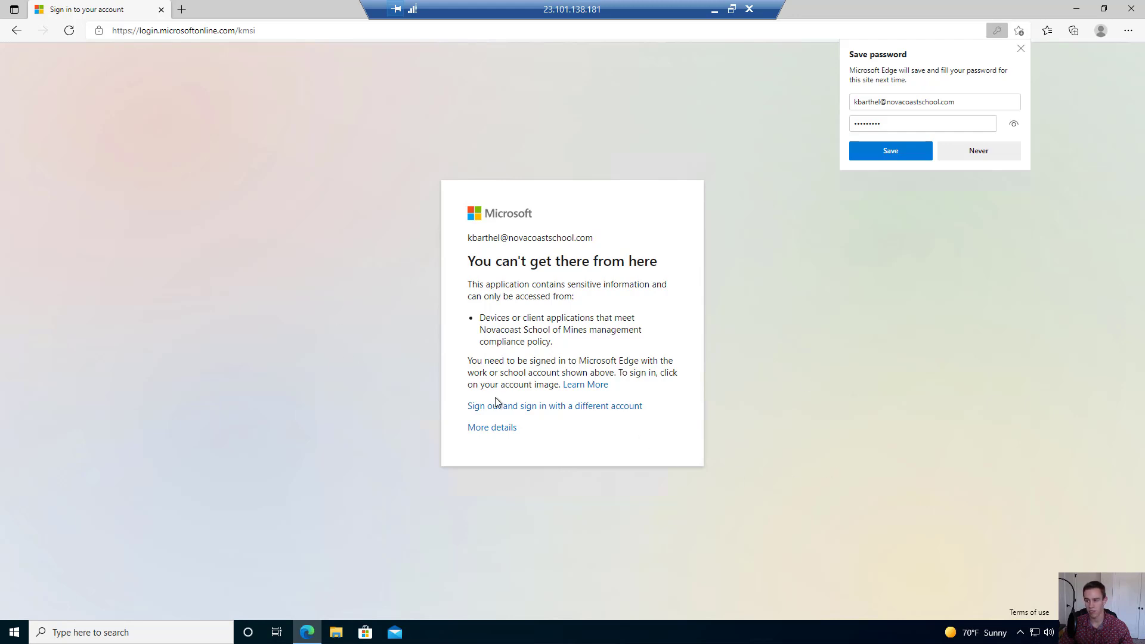
mouse_move(697, 308)
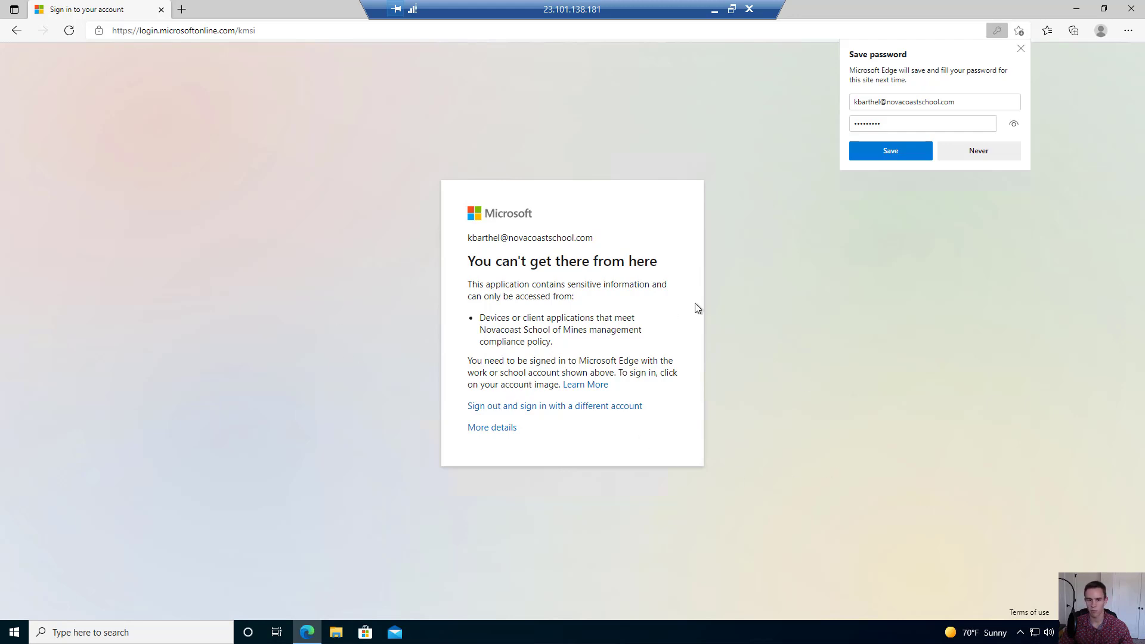
mouse_move(97, 6)
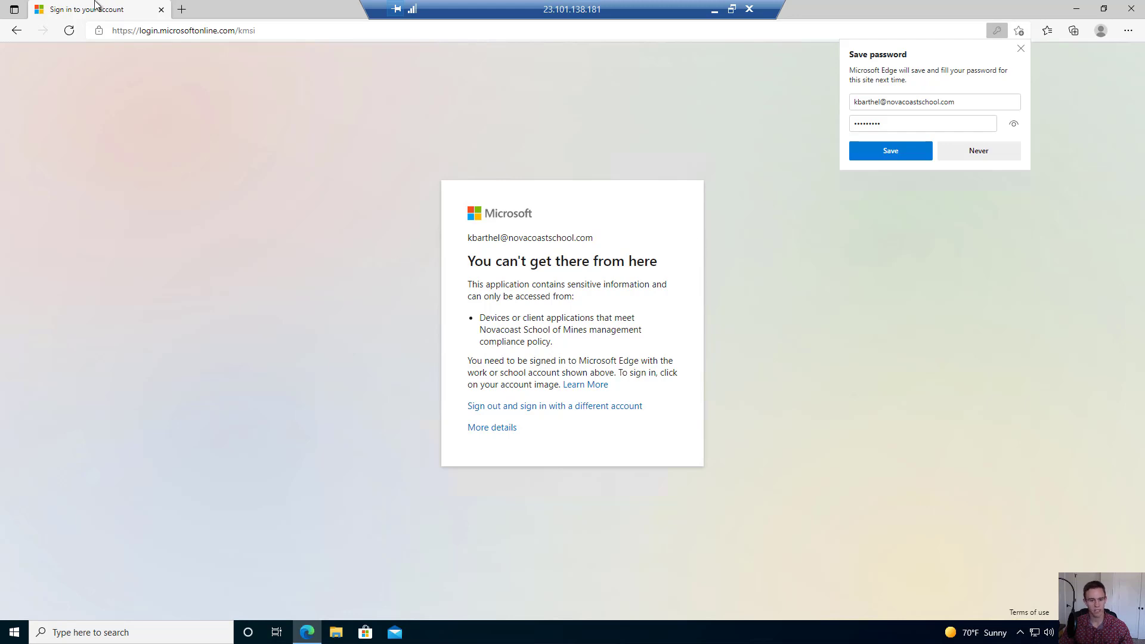
mouse_move(671, 356)
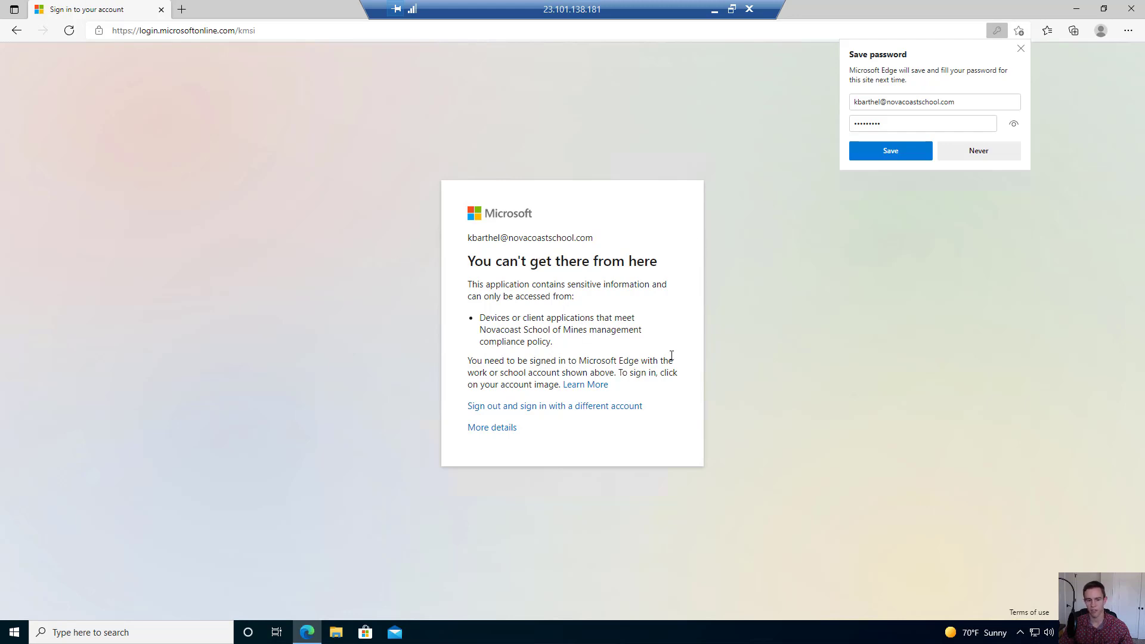
mouse_move(679, 356)
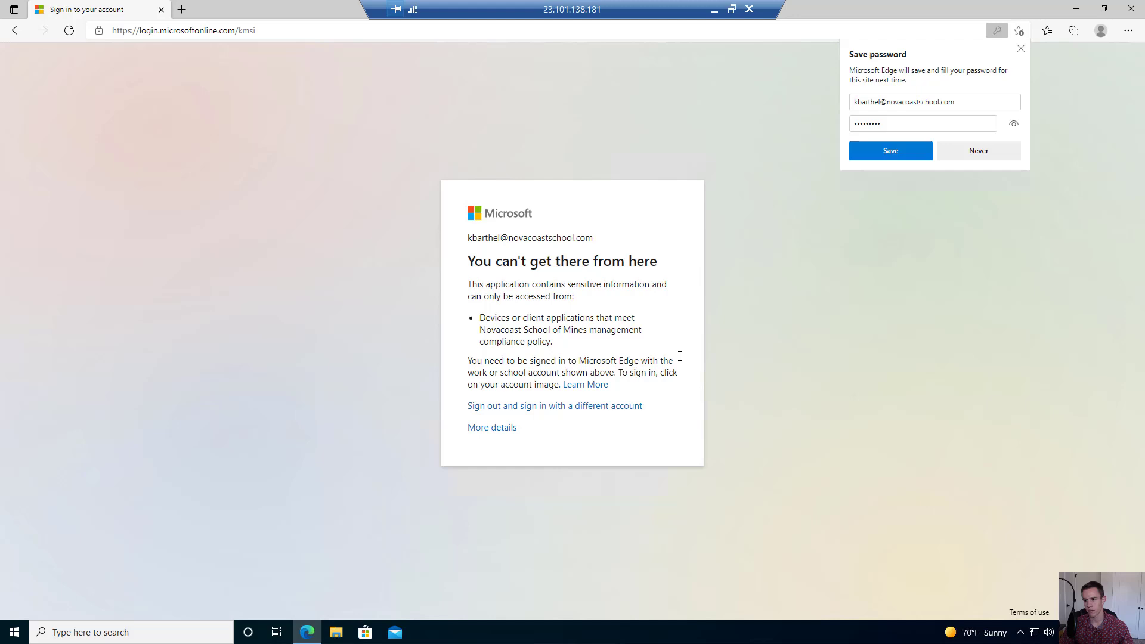
mouse_move(585, 384)
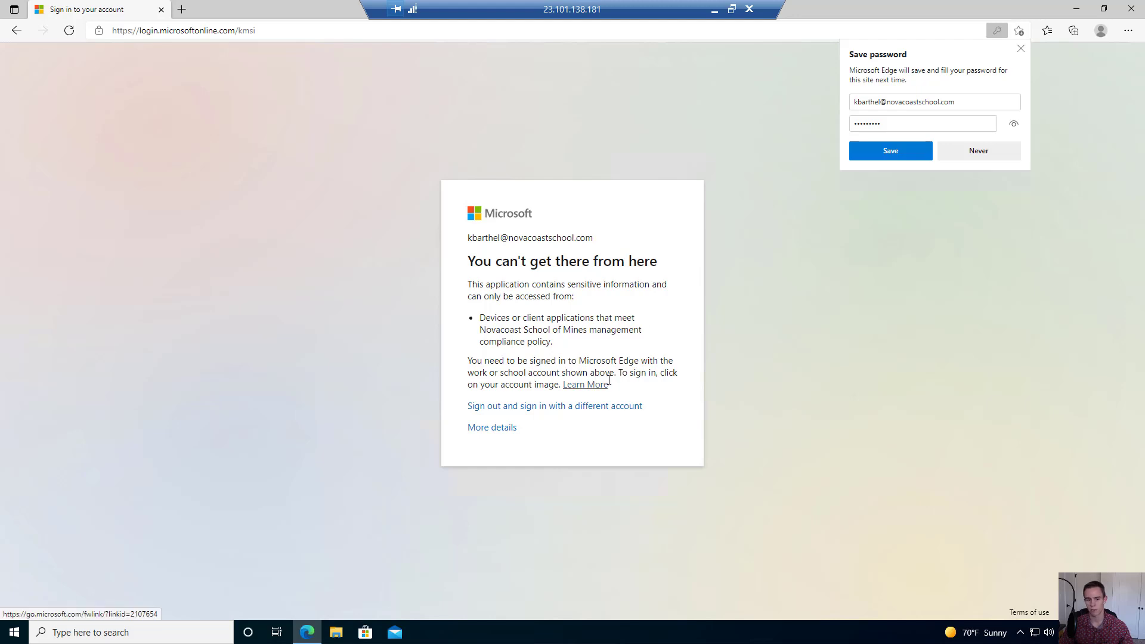
mouse_move(677, 333)
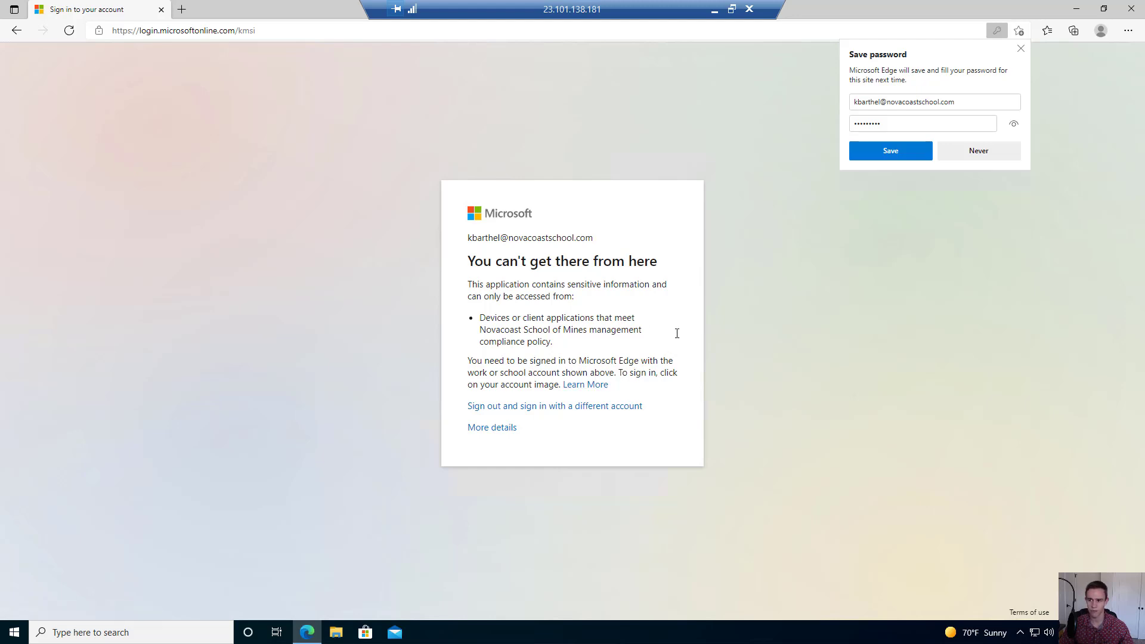
mouse_move(748, 339)
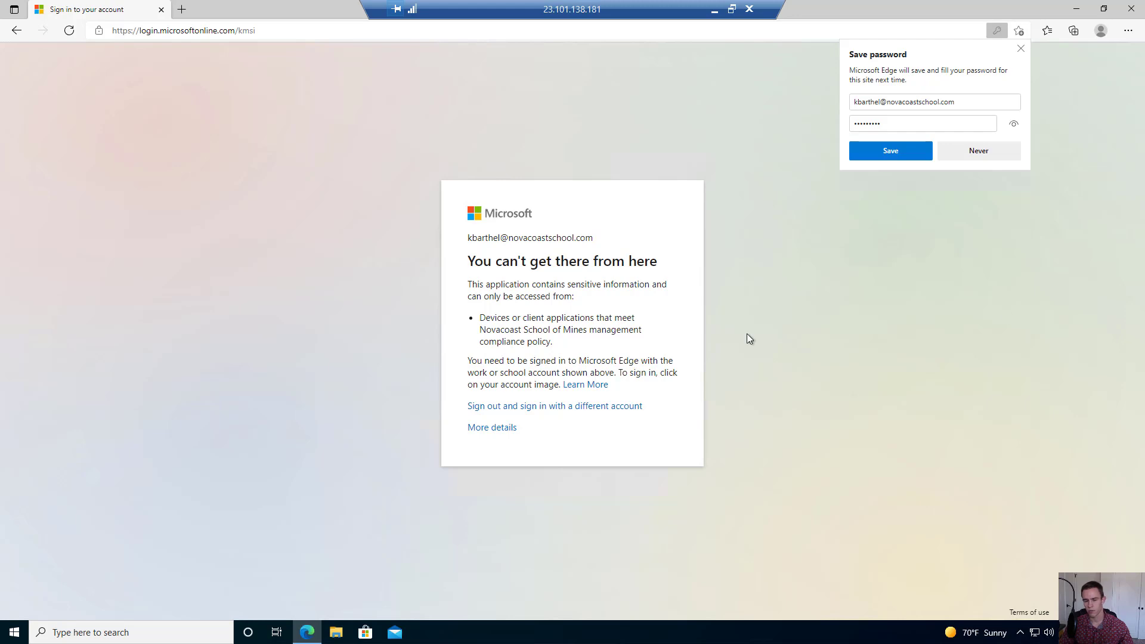
mouse_move(664, 348)
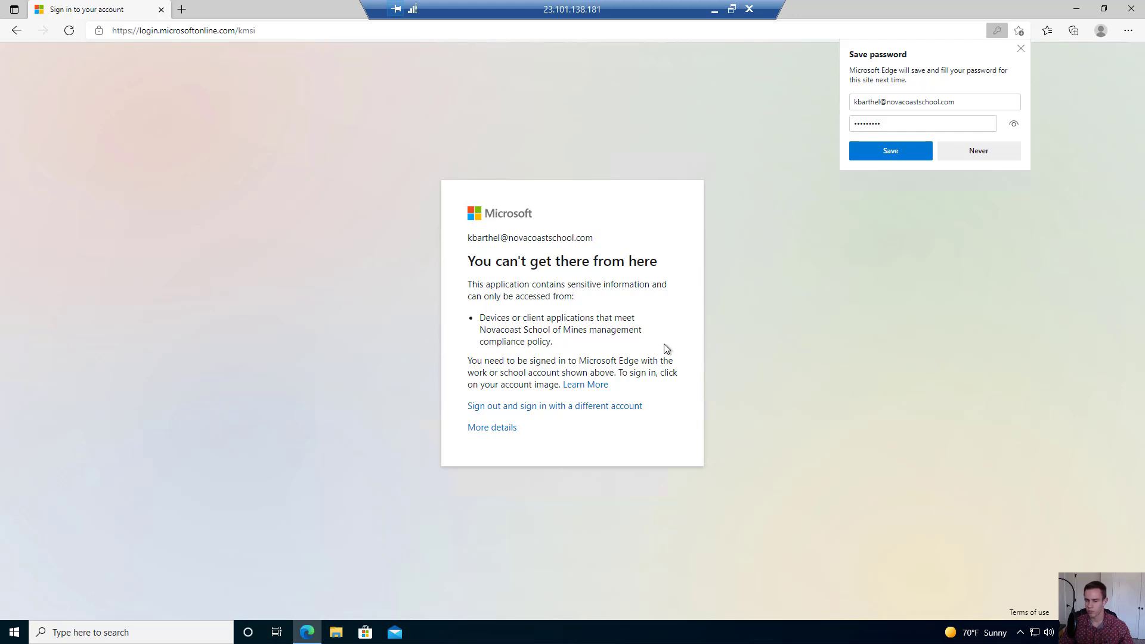